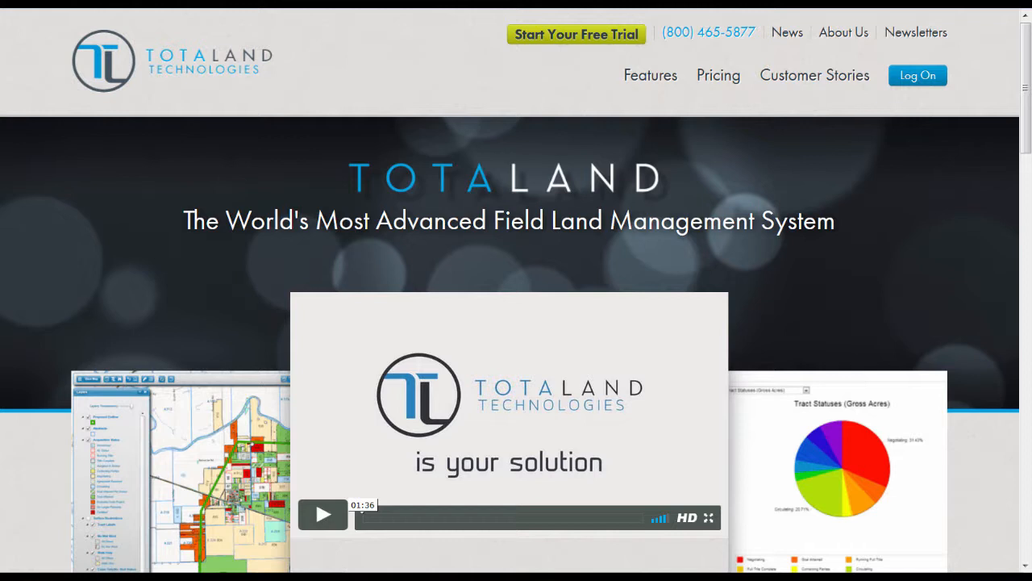
pyautogui.moveTo(916, 76)
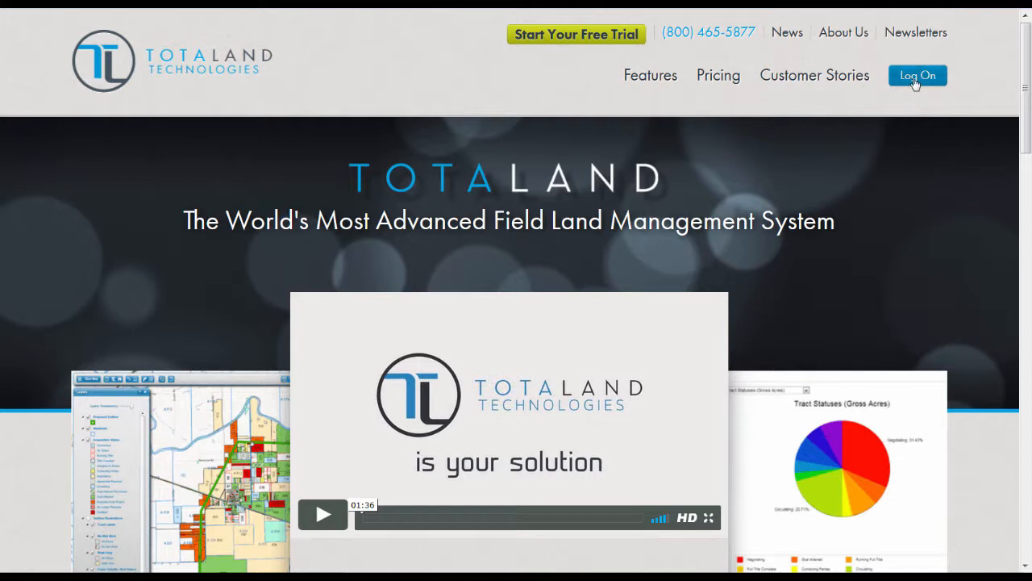
# Step: Sign in to TotaLand as user dfb01 and reach the Desktop dashboard
pyautogui.click(918, 76)
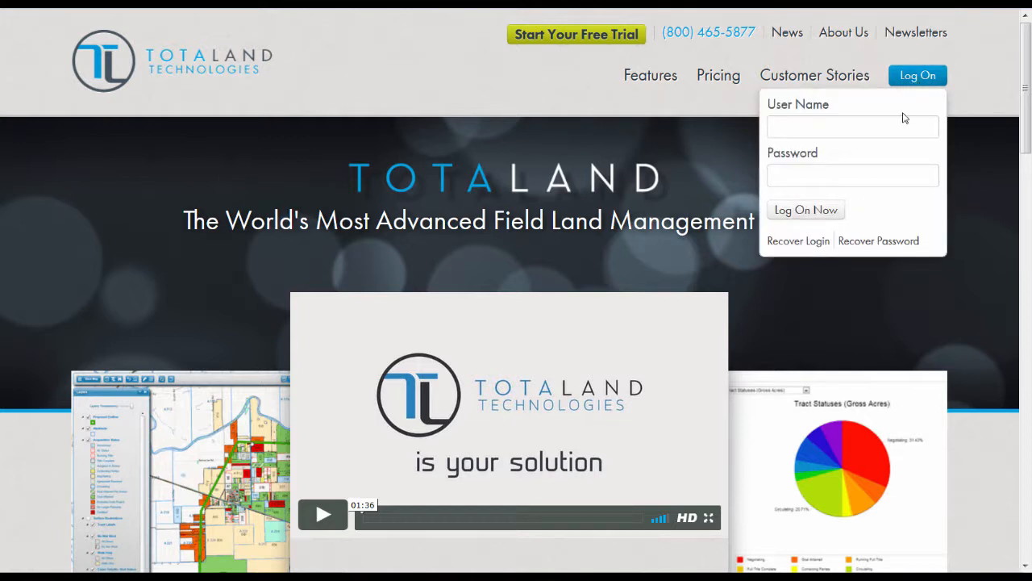
pyautogui.write('dfb01')
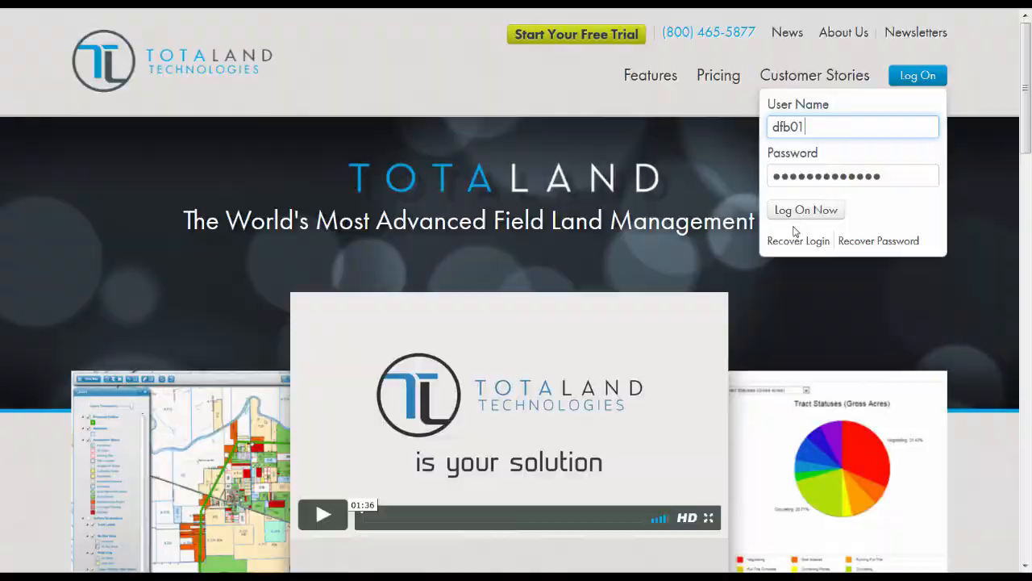
pyautogui.click(805, 210)
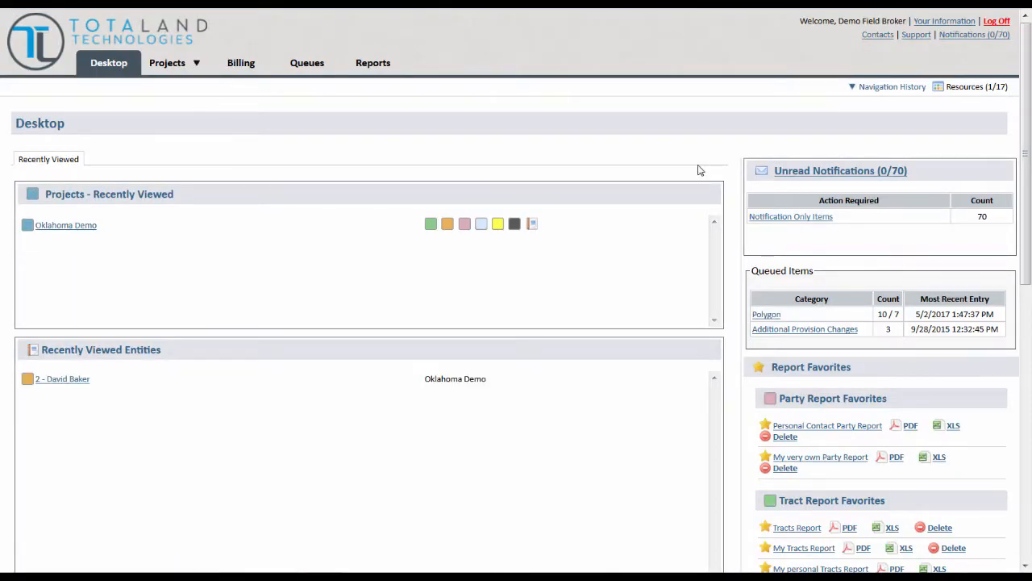
pyautogui.moveTo(670, 155)
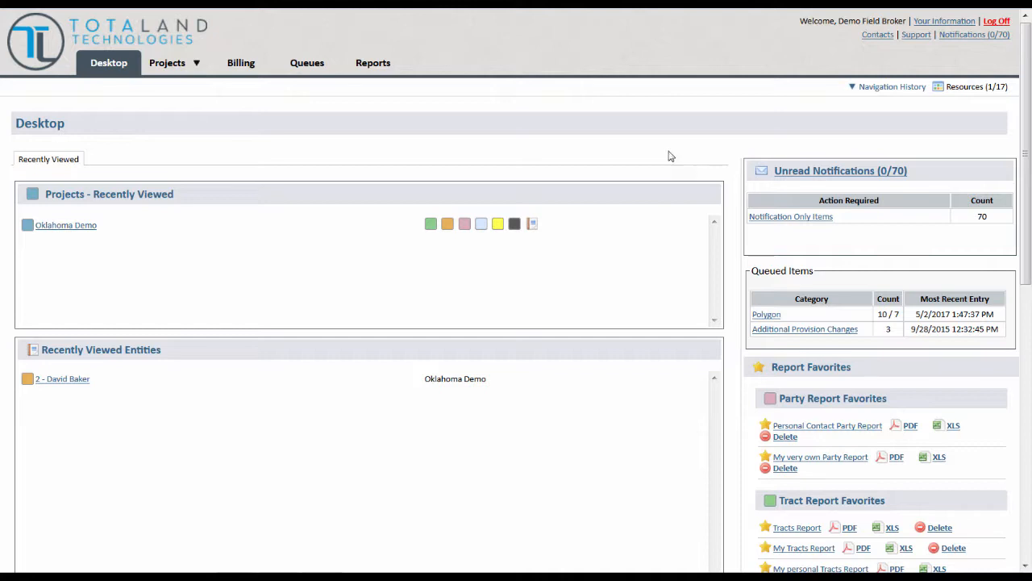
pyautogui.moveTo(193, 254)
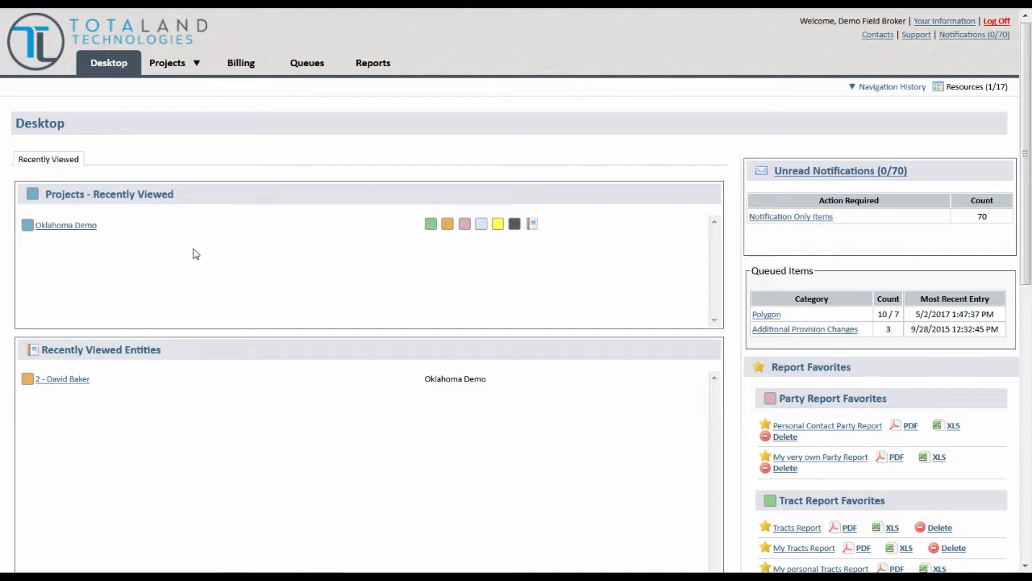
pyautogui.moveTo(816, 132)
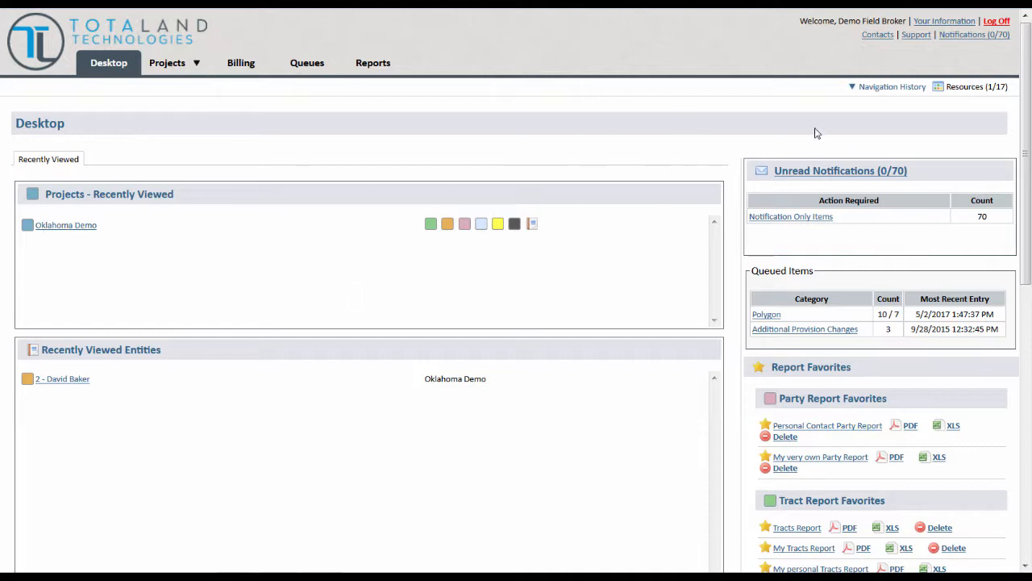
pyautogui.moveTo(832, 277)
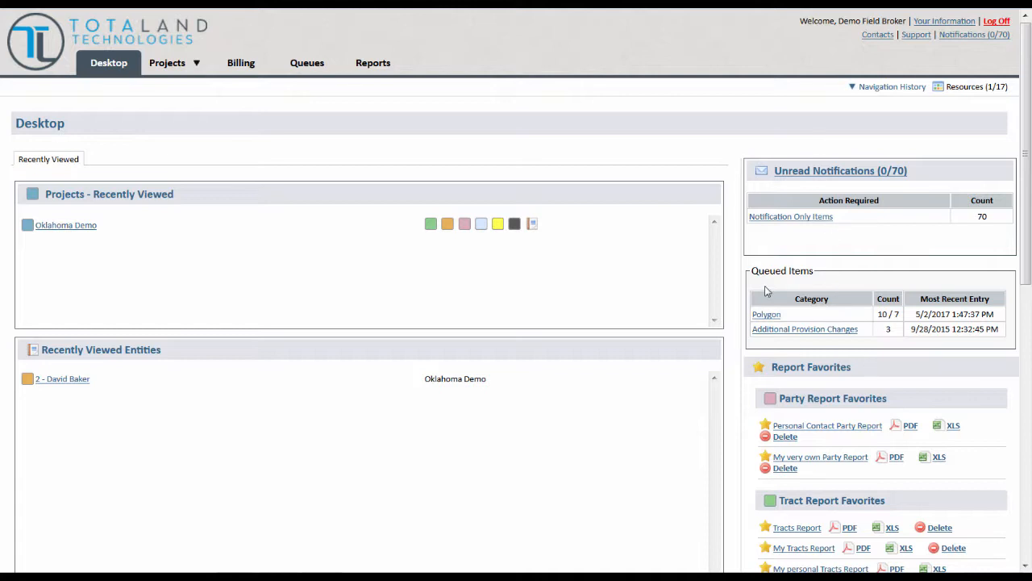
pyautogui.moveTo(458, 66)
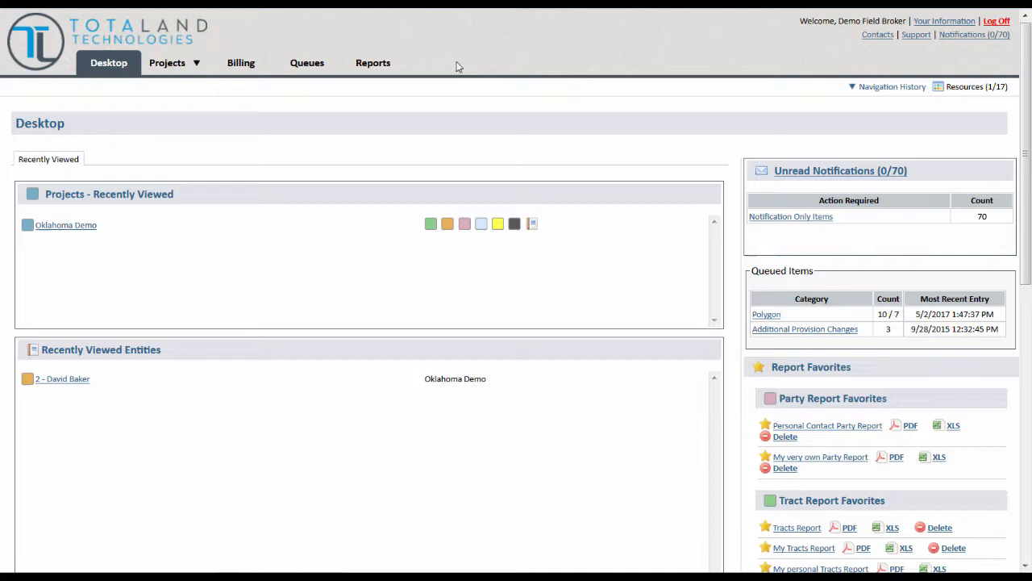
pyautogui.moveTo(449, 65)
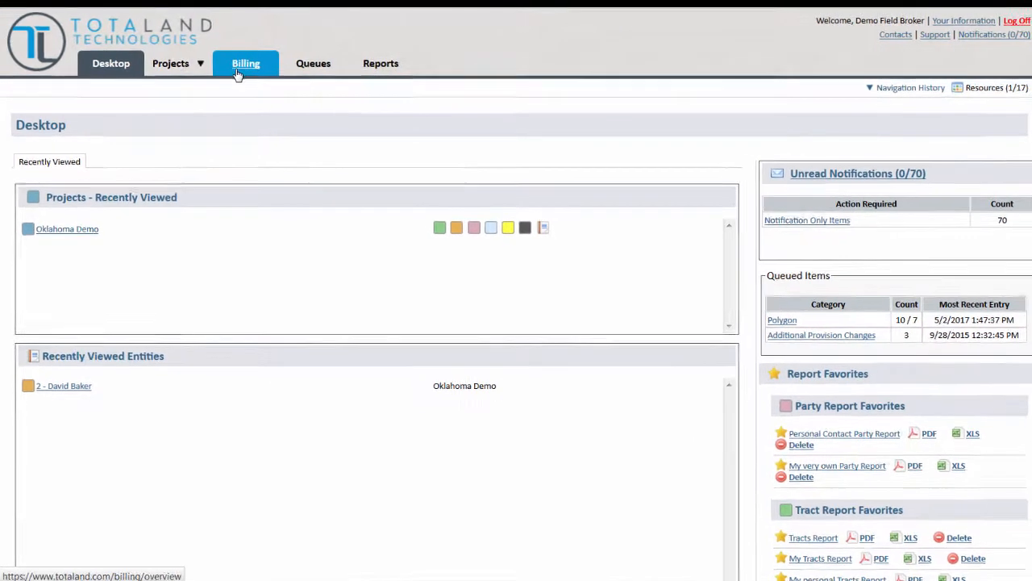
# Step: Go to the Billing overview and start a blank Create New Billing Item form
pyautogui.click(245, 63)
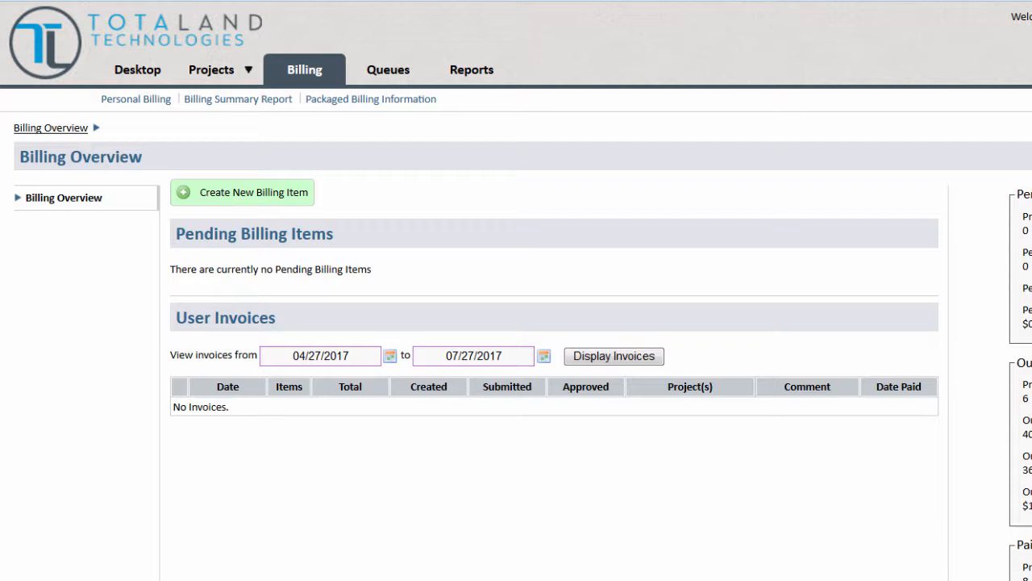
pyautogui.moveTo(807, 132)
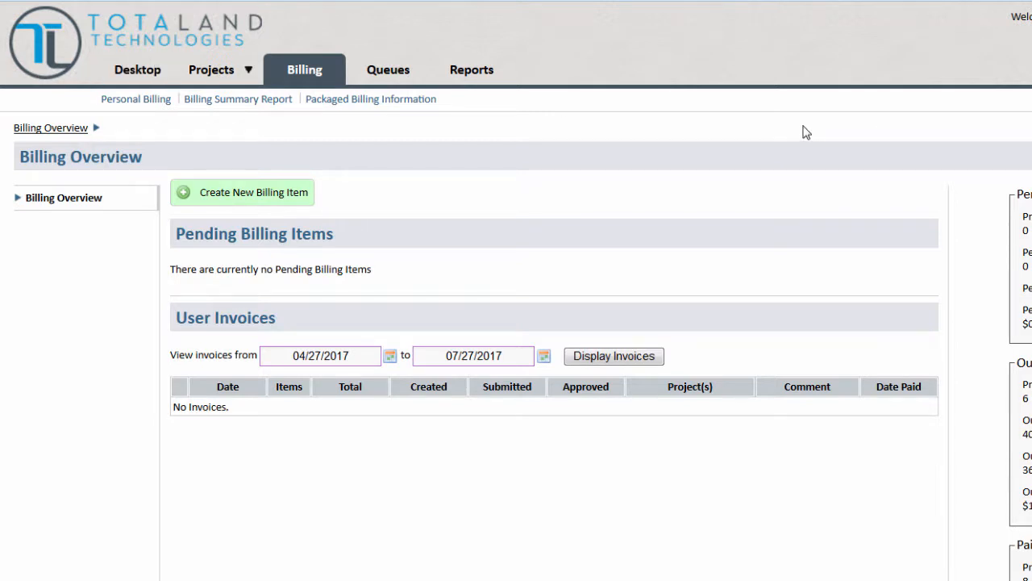
pyautogui.moveTo(234, 211)
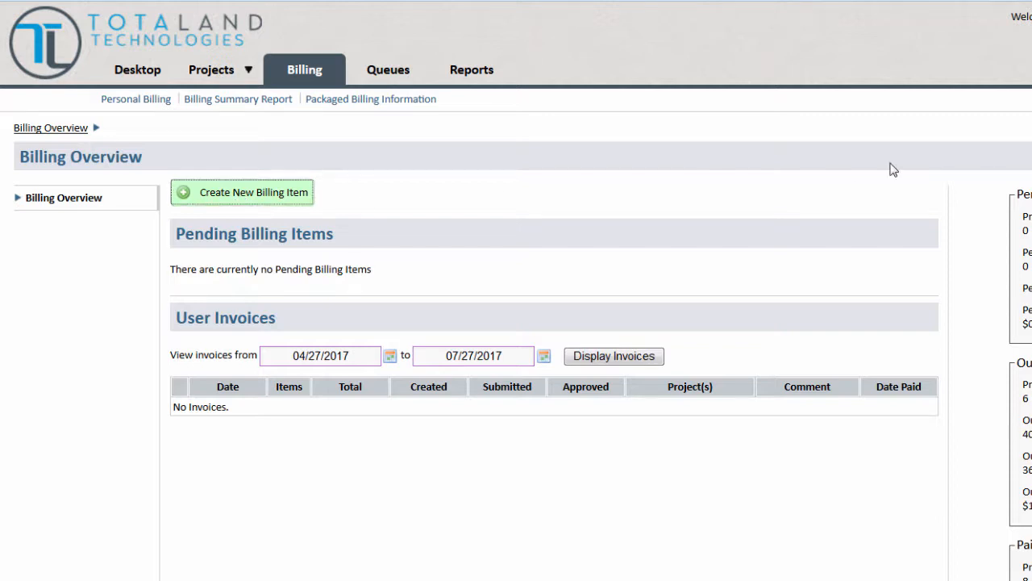
pyautogui.click(242, 192)
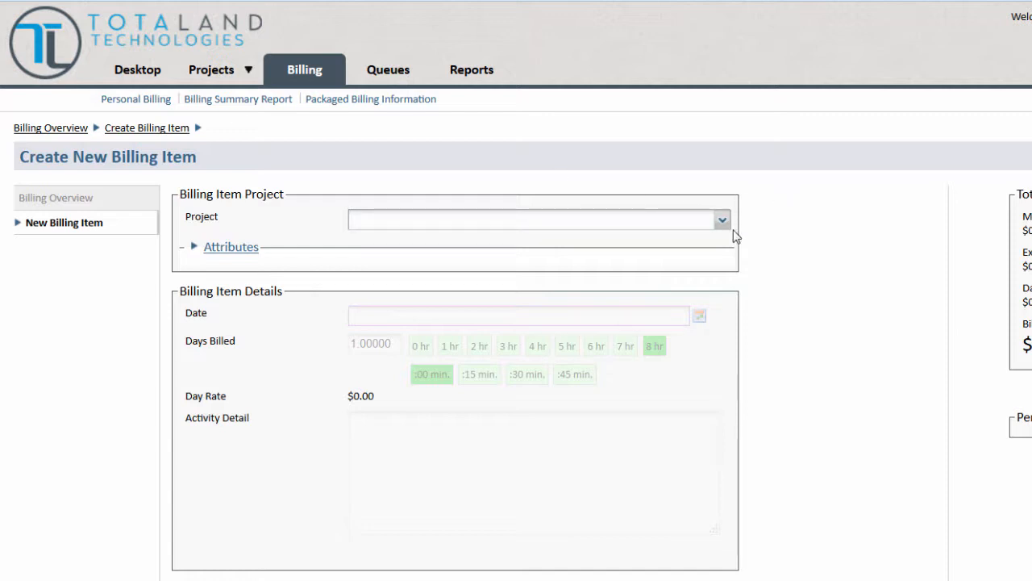
# Step: Set project Oklahoma Demo, date July 27, 2017, and activity detail 'Details of day here'
pyautogui.click(721, 220)
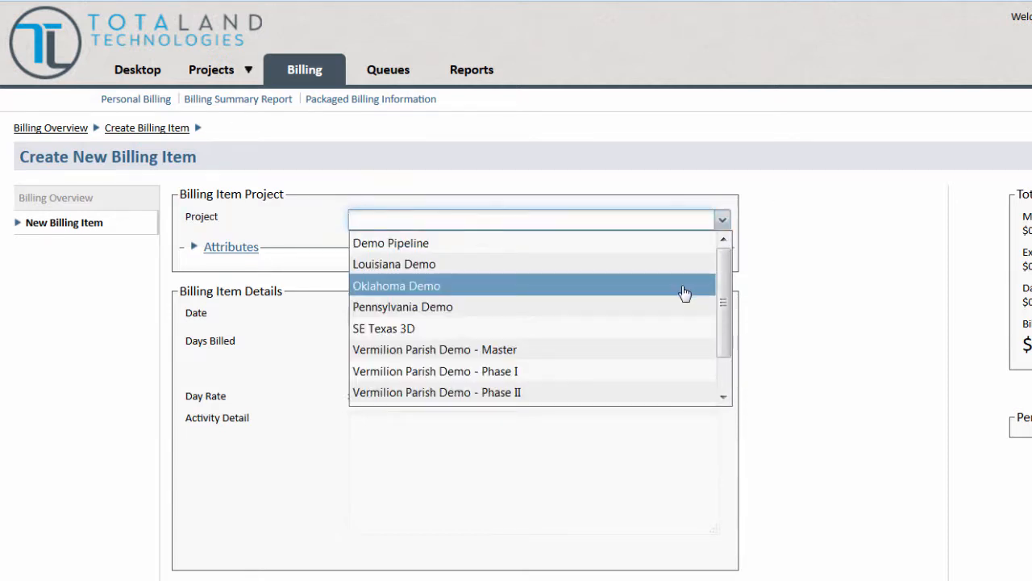
pyautogui.click(397, 285)
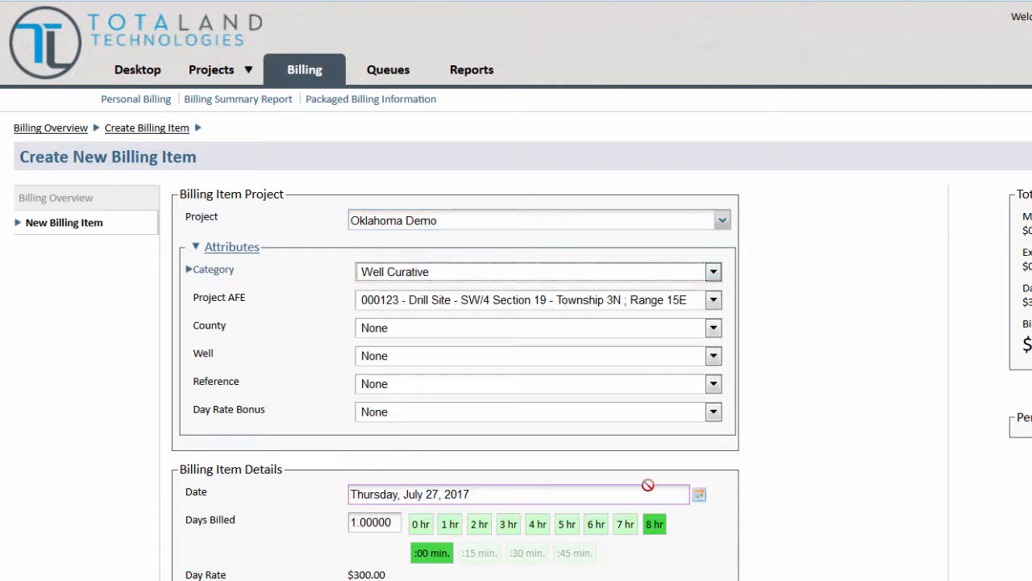
pyautogui.click(713, 299)
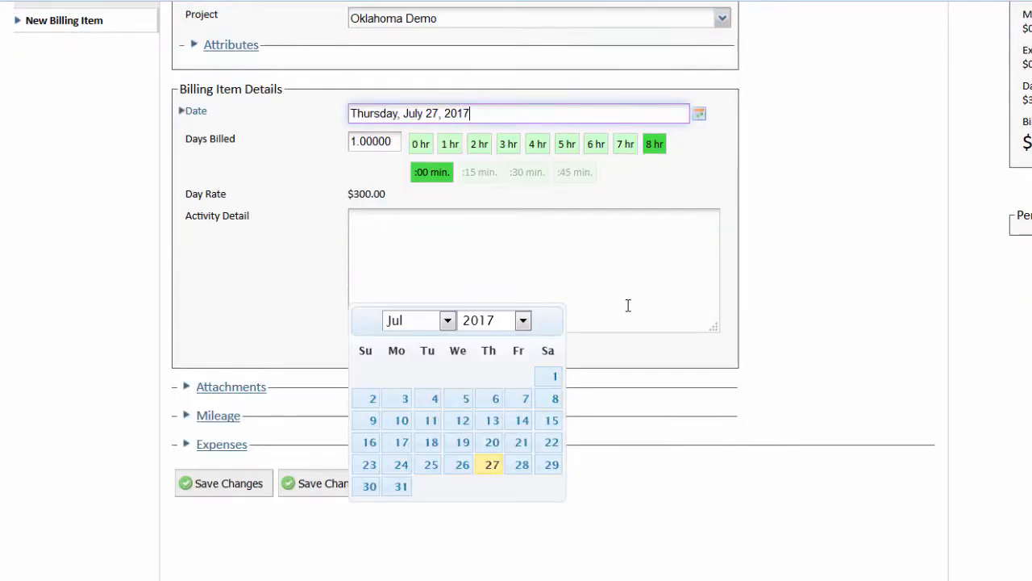
pyautogui.click(491, 464)
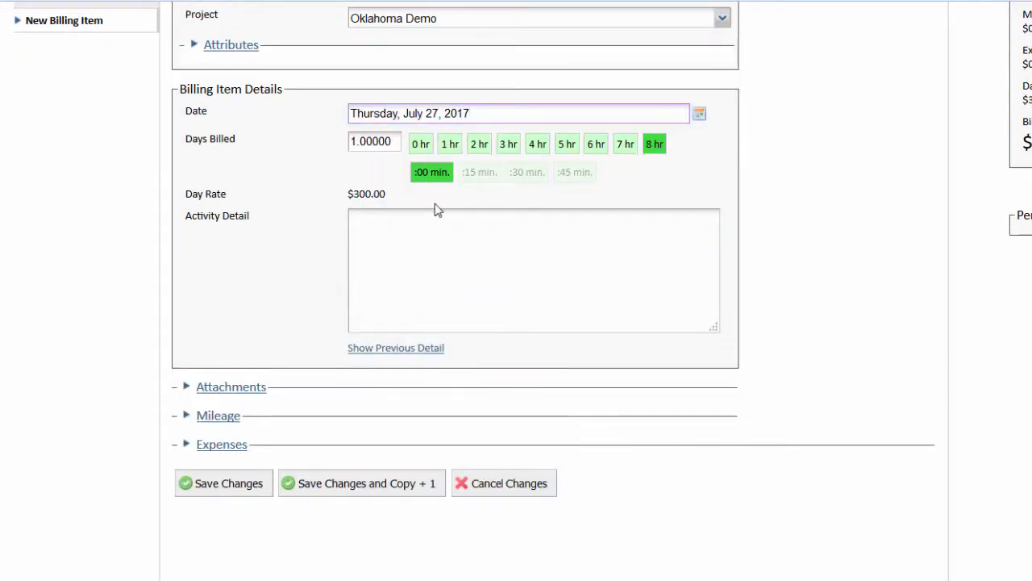
pyautogui.moveTo(724, 174)
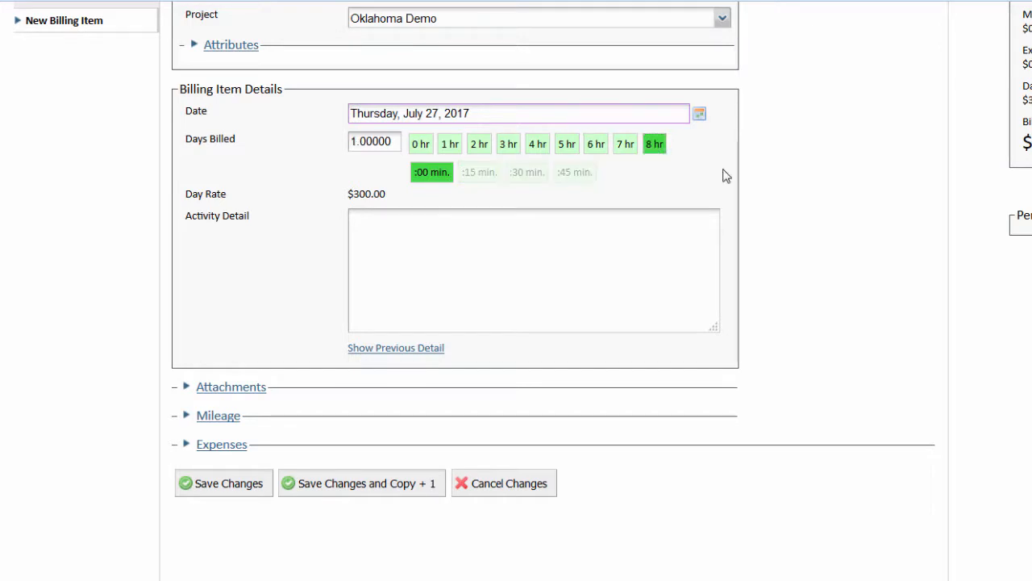
pyautogui.write('Details of day here')
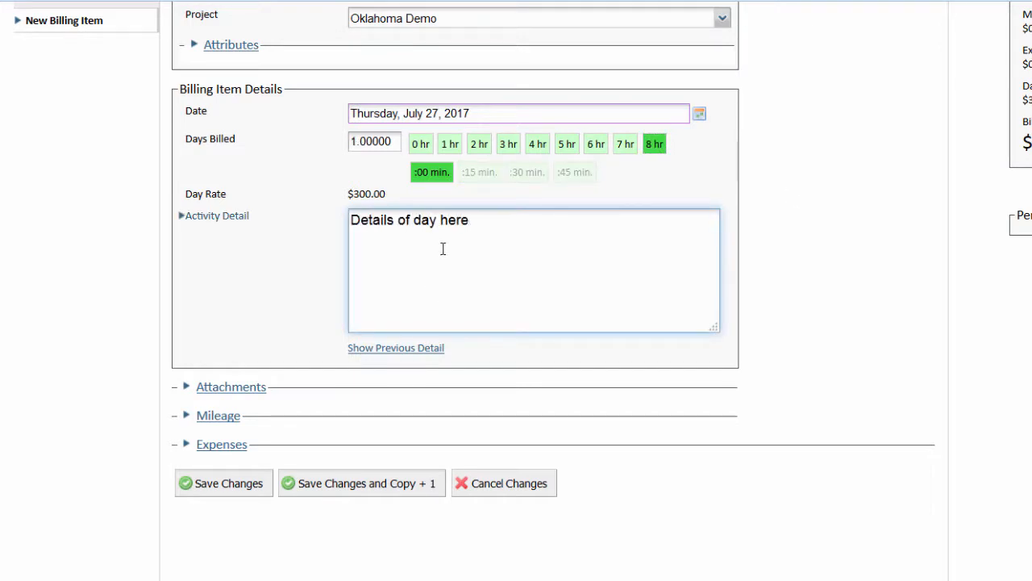
# Step: Add mileage and a Copies expense 'Courthouse copies', saving the item pending at $322.20
pyautogui.click(232, 387)
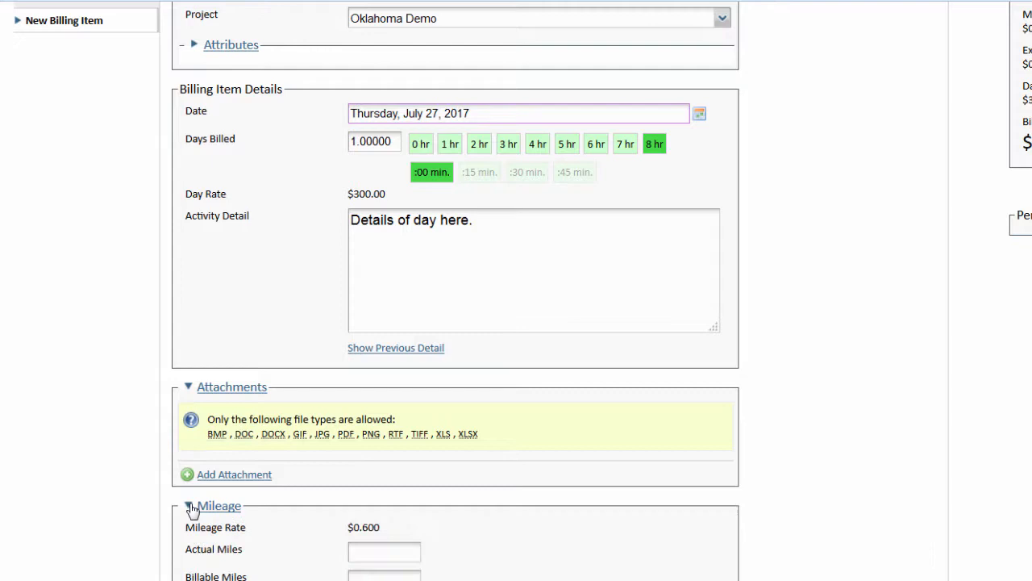
pyautogui.scroll(-3)
pyautogui.write('37')
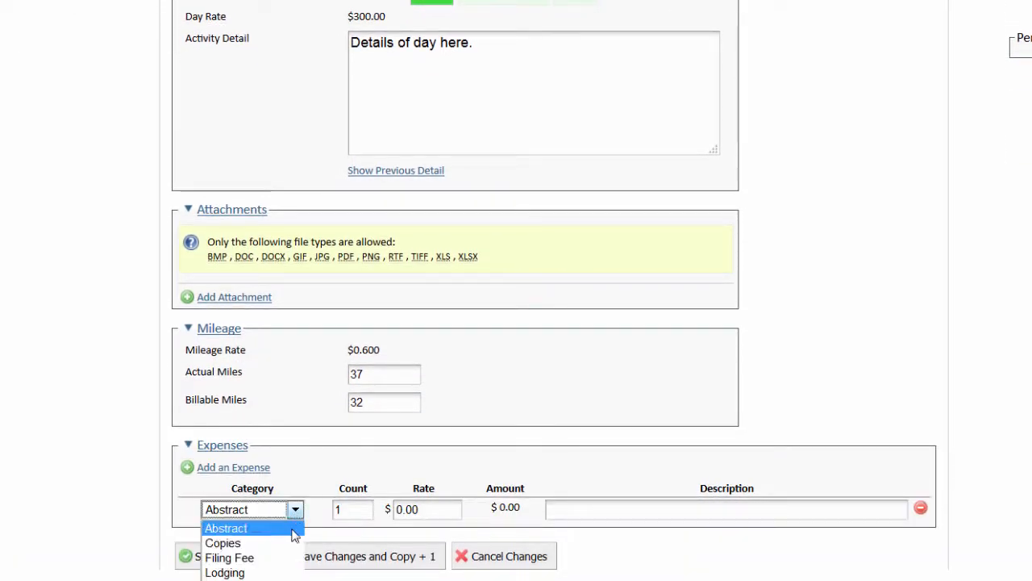
pyautogui.click(222, 542)
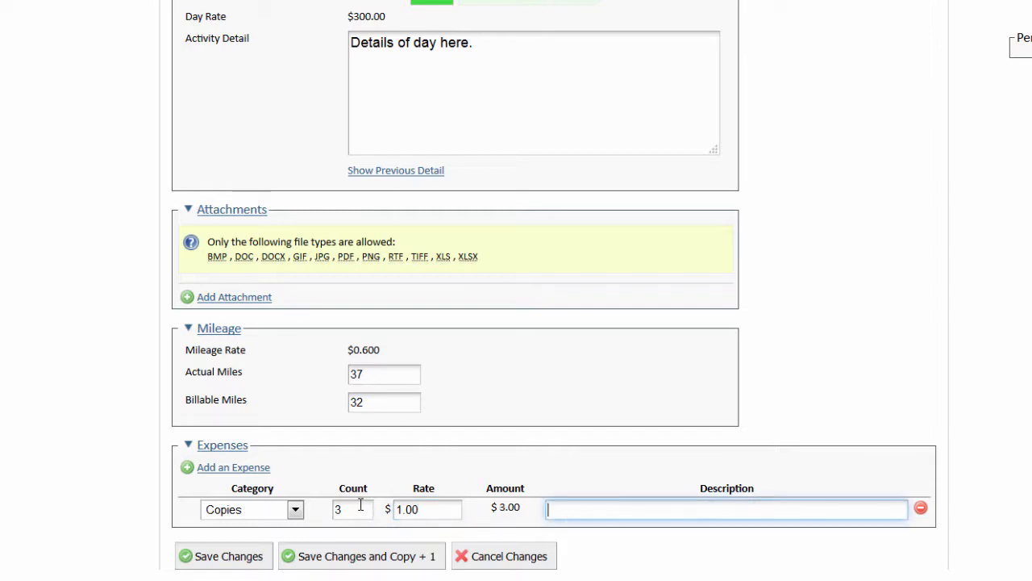
pyautogui.write('Courthouse copies')
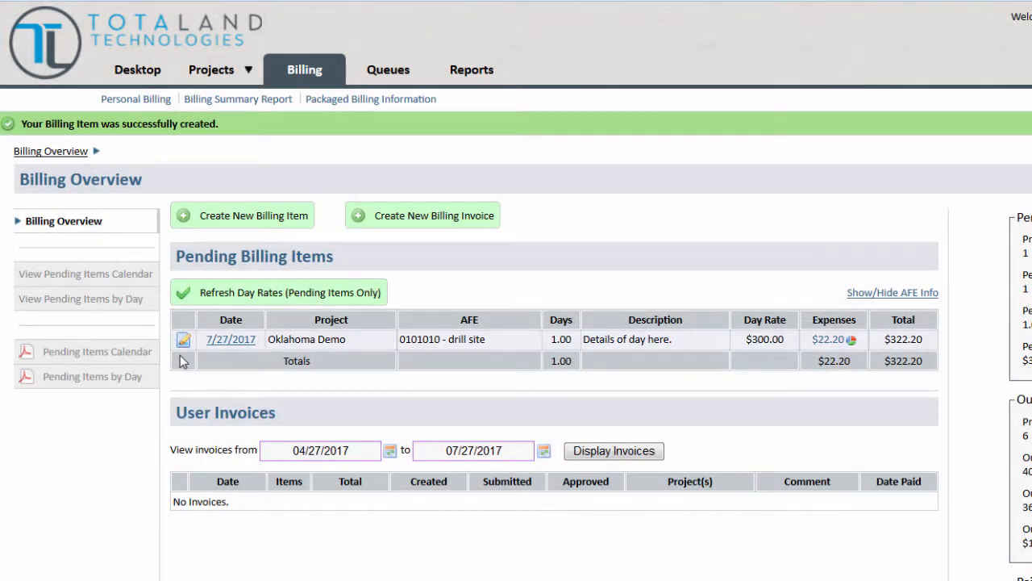
# Step: Copy the 7/27 Oklahoma Demo item +1 day, saving 7/28 and starting a 7/29 entry
pyautogui.click(184, 339)
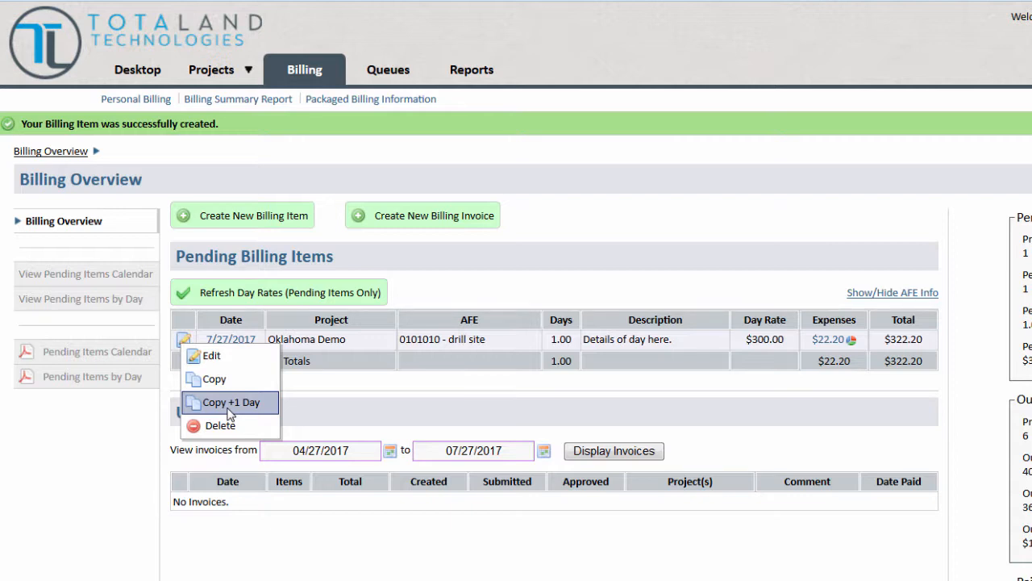
pyautogui.click(231, 401)
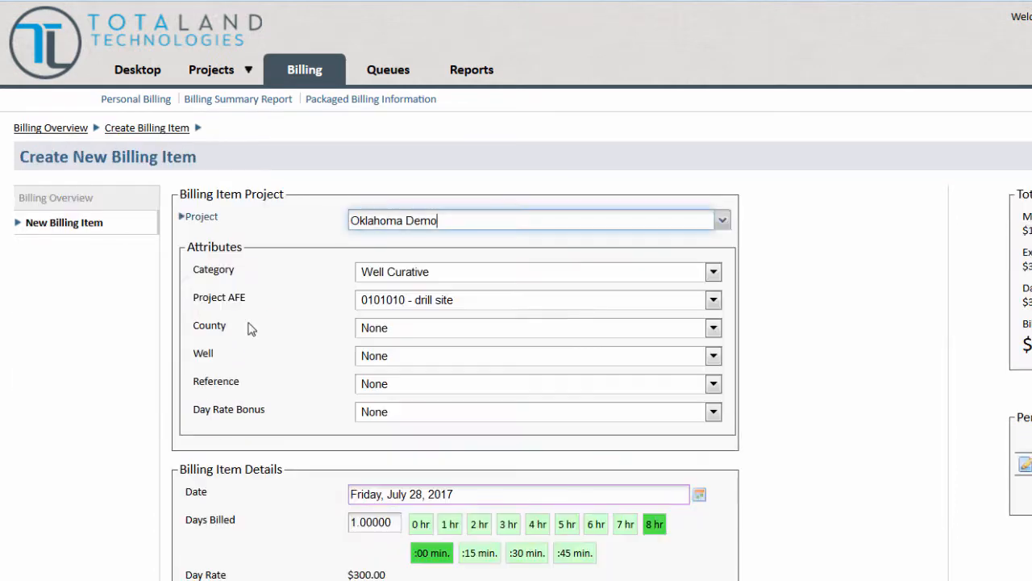
pyautogui.scroll(-3)
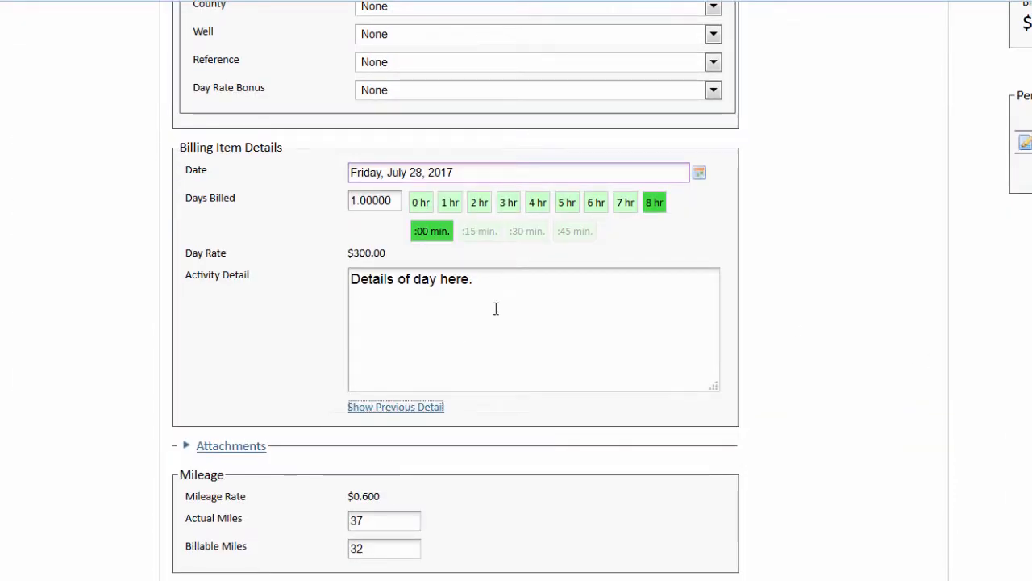
pyautogui.scroll(-3)
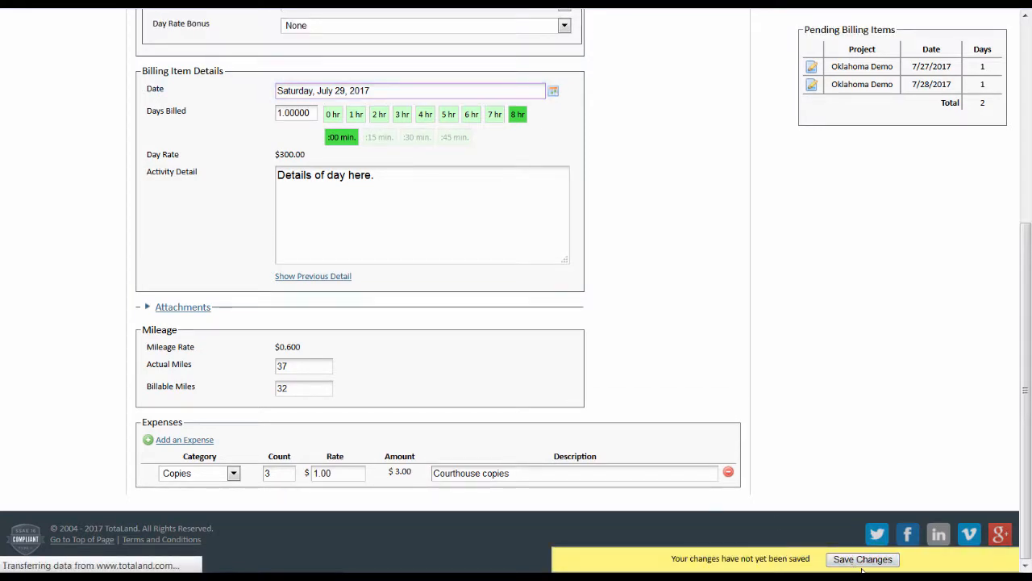
# Step: Save and copy forward the 7/29 and 7/30 Oklahoma Demo billing items
pyautogui.click(861, 558)
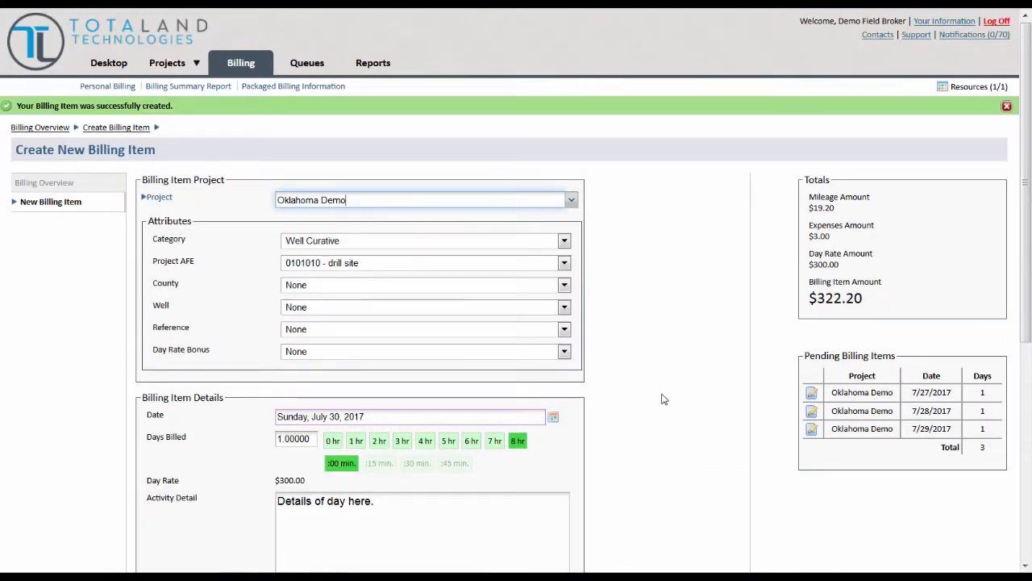
pyautogui.scroll(-3)
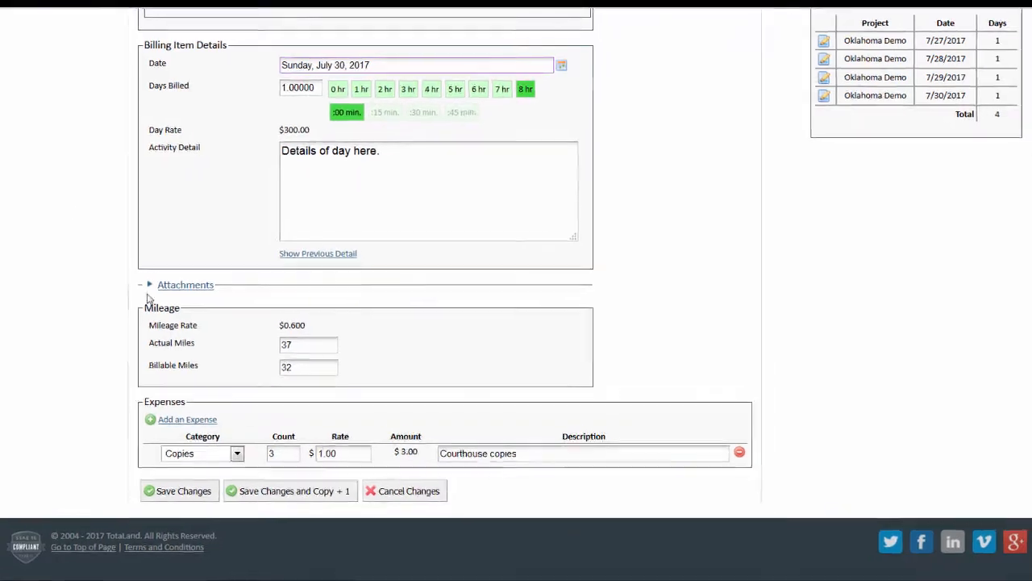
pyautogui.click(178, 490)
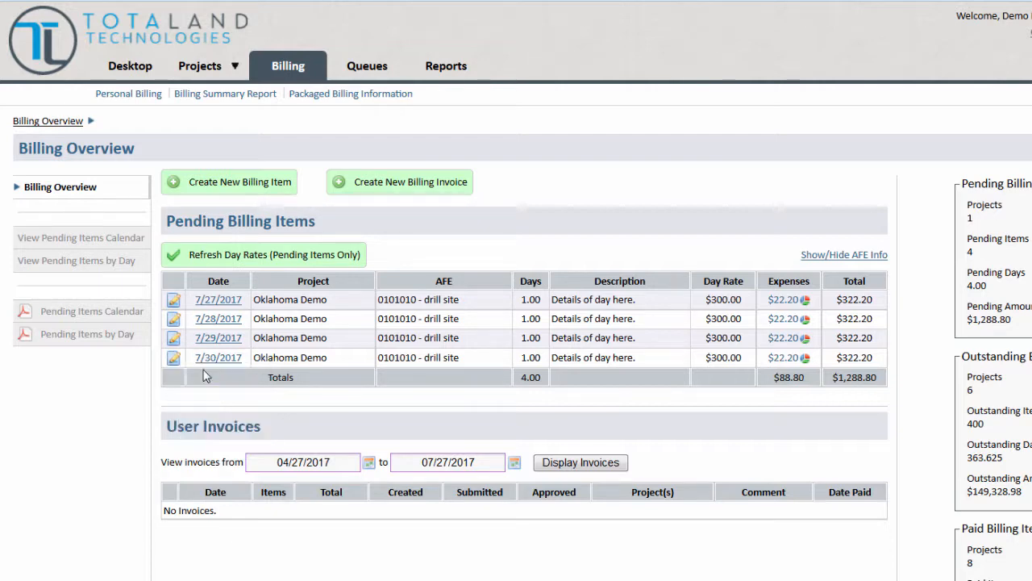
# Step: Edit the 7/30 item's activity detail to 'Details for new day.' and copy it to 7/31
pyautogui.click(174, 358)
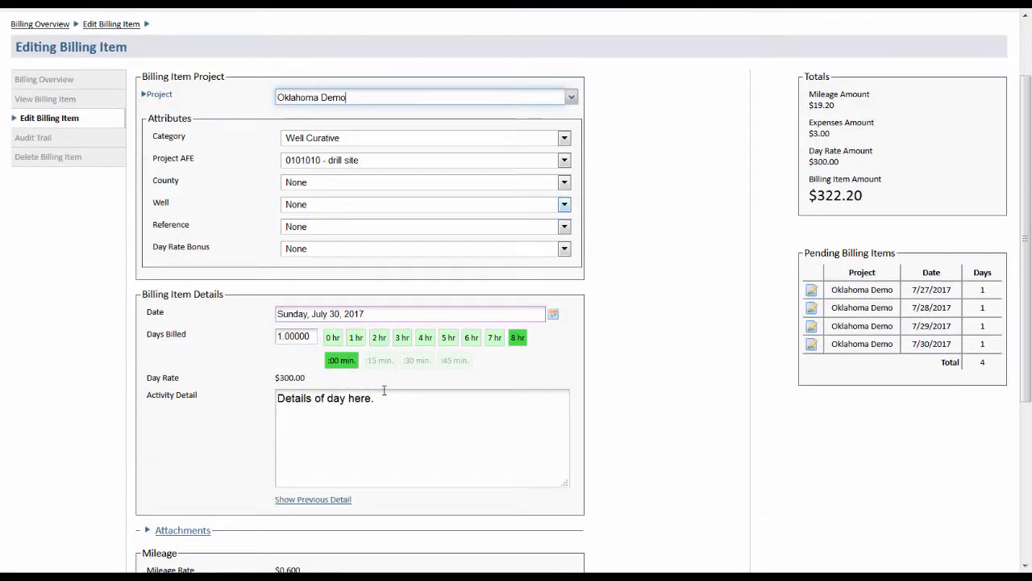
pyautogui.write('Details for new day.')
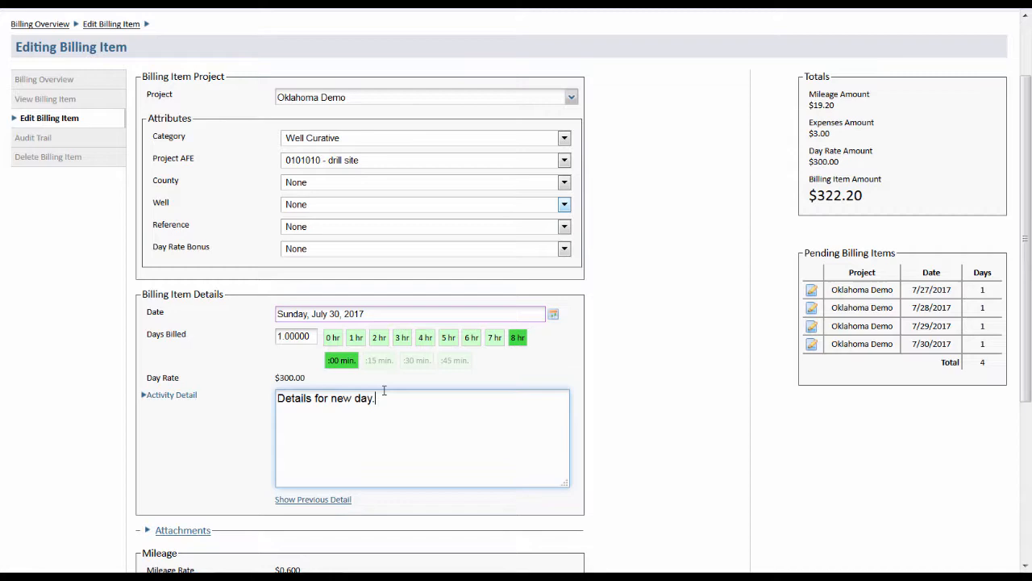
pyautogui.scroll(-3)
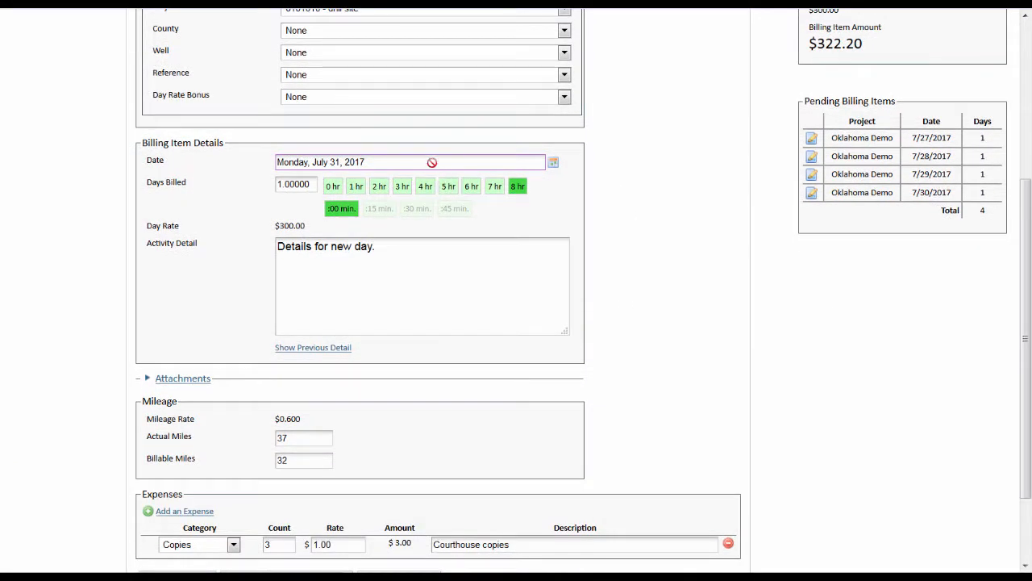
pyautogui.scroll(-3)
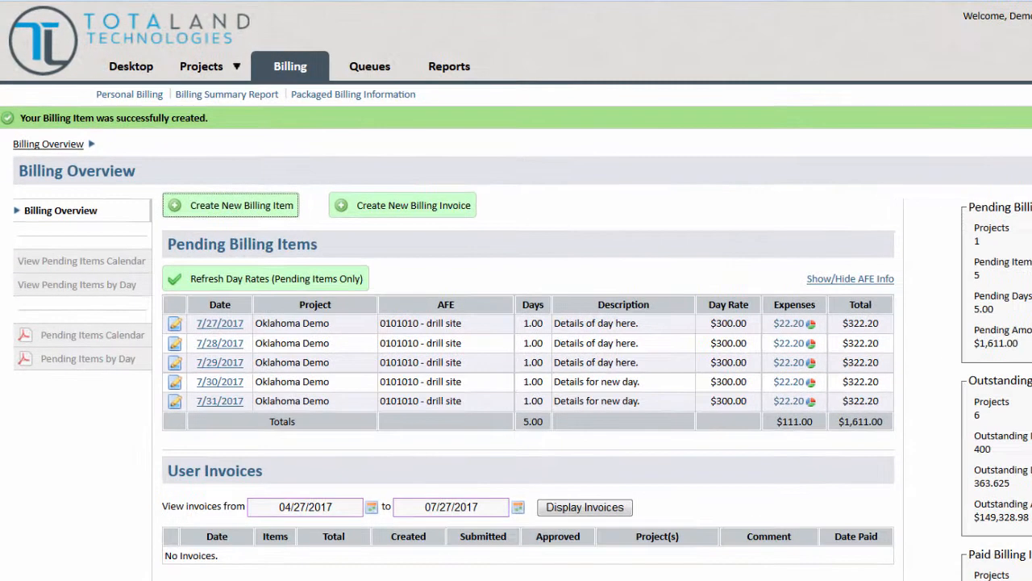
pyautogui.moveTo(842, 159)
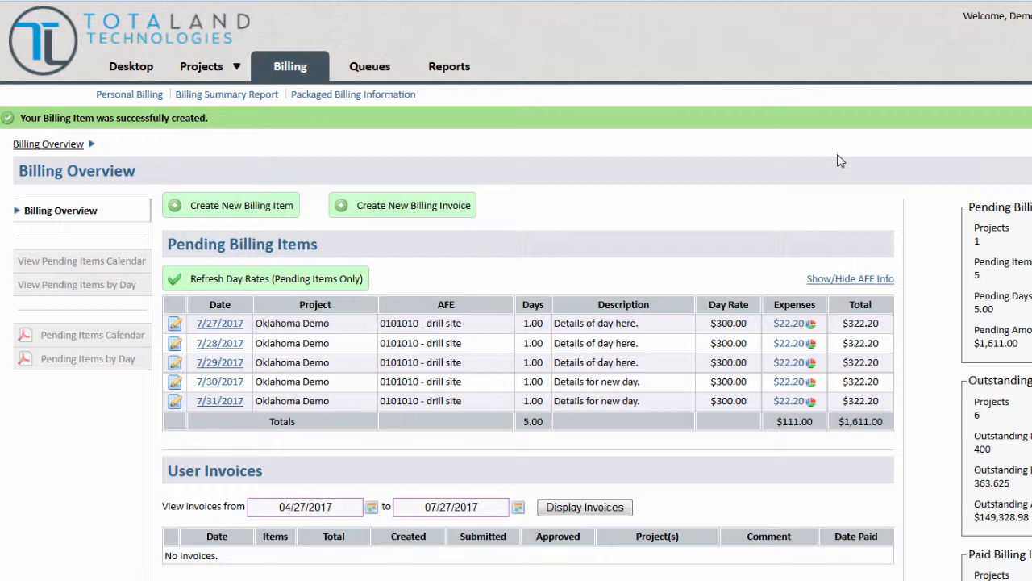
pyautogui.moveTo(616, 191)
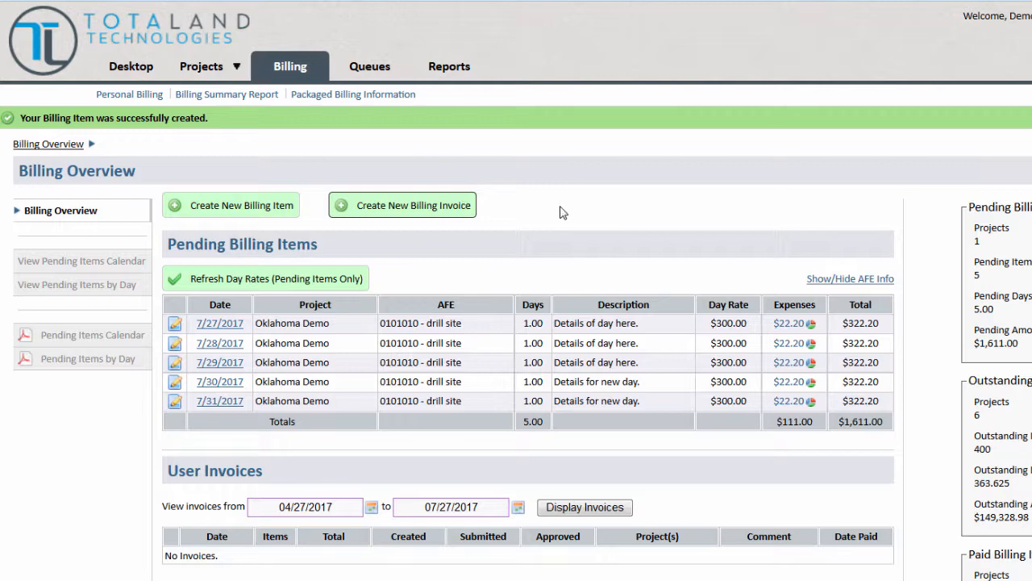
# Step: Begin a new billing invoice from the five pending Oklahoma Demo items
pyautogui.click(401, 205)
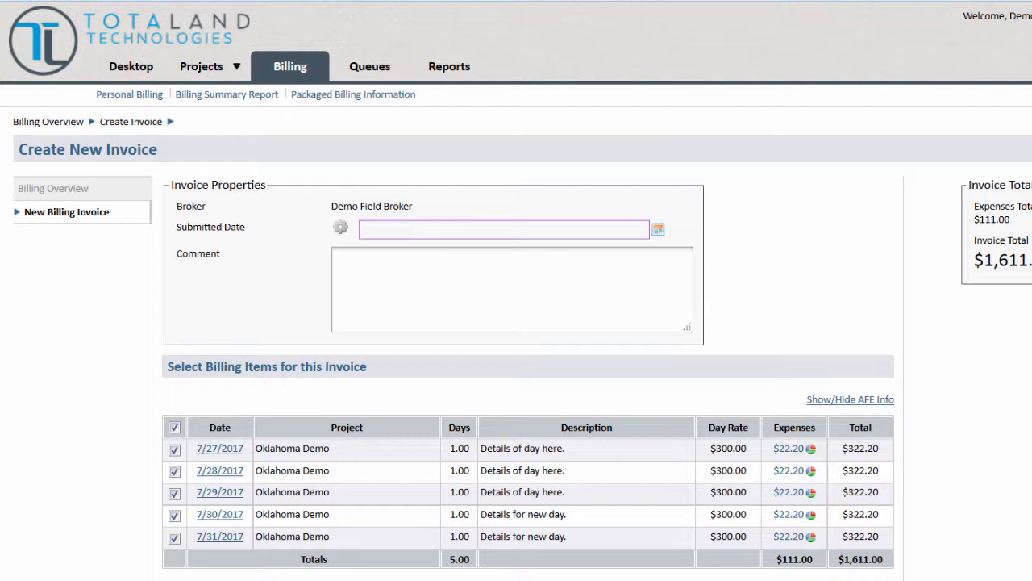
# Step: Submit the invoice dated July 31, 2017 with all five items checked, totaling $1,611.00
pyautogui.click(658, 229)
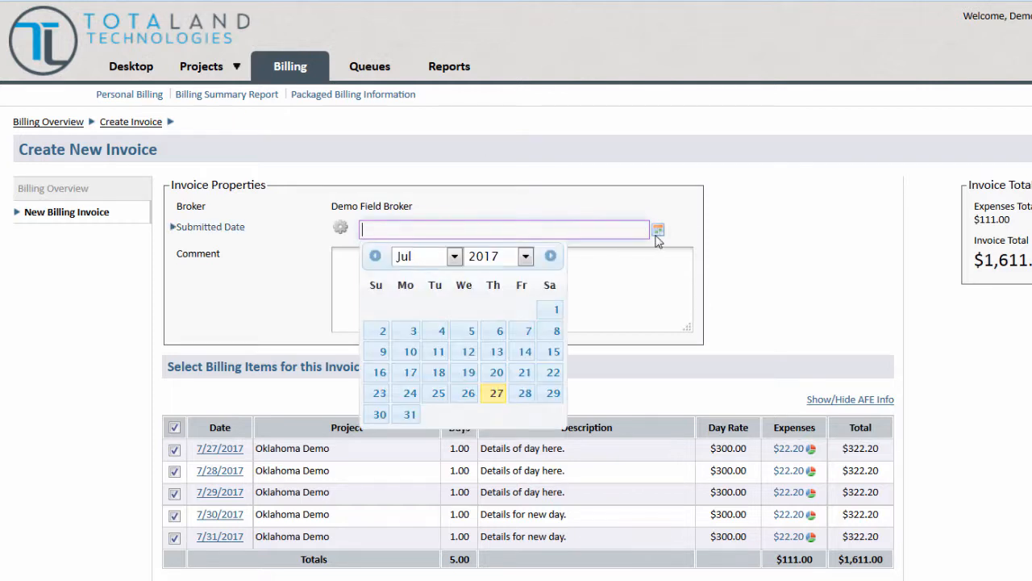
pyautogui.click(409, 413)
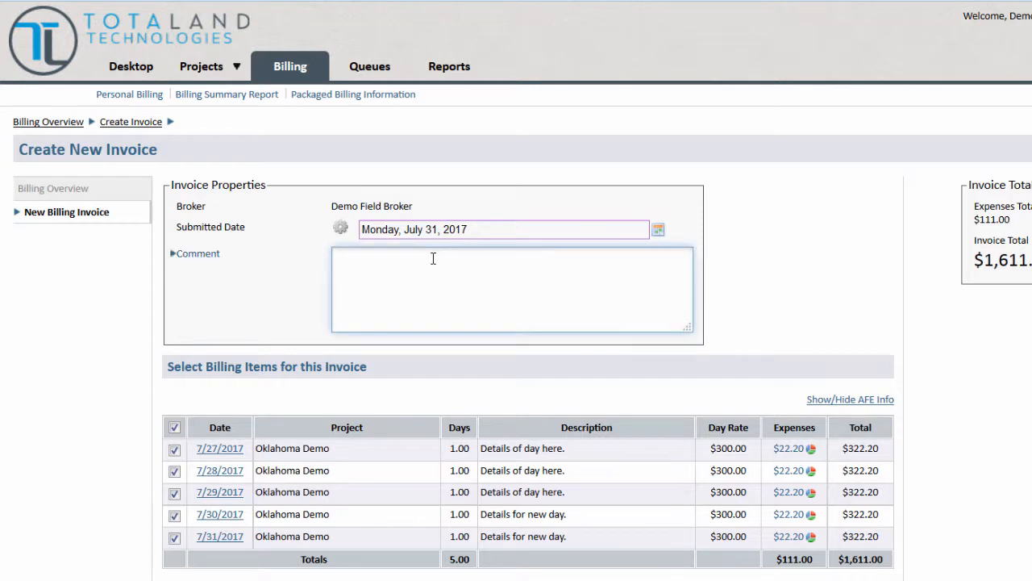
pyautogui.moveTo(419, 400)
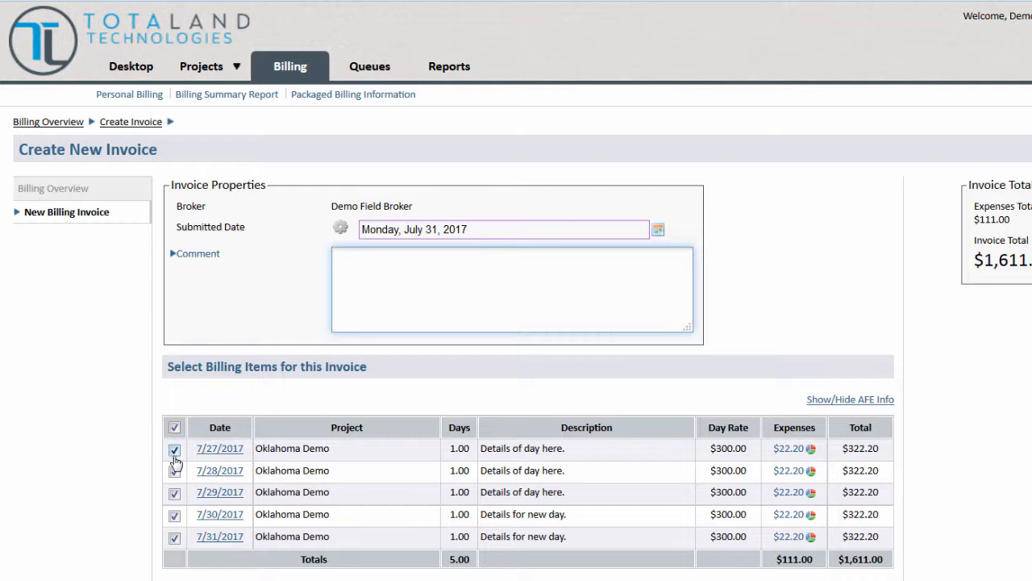
pyautogui.click(513, 289)
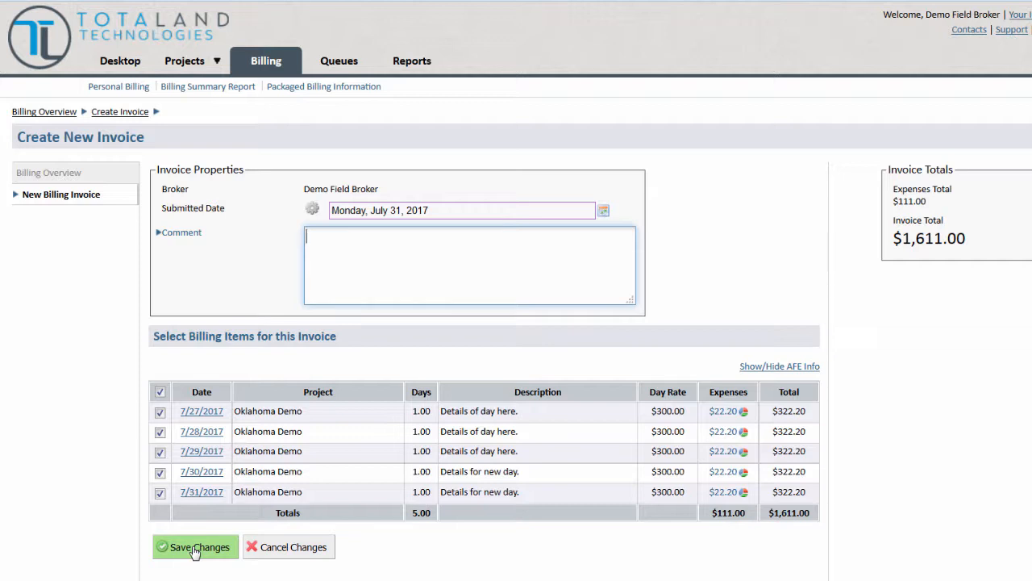
pyautogui.click(194, 547)
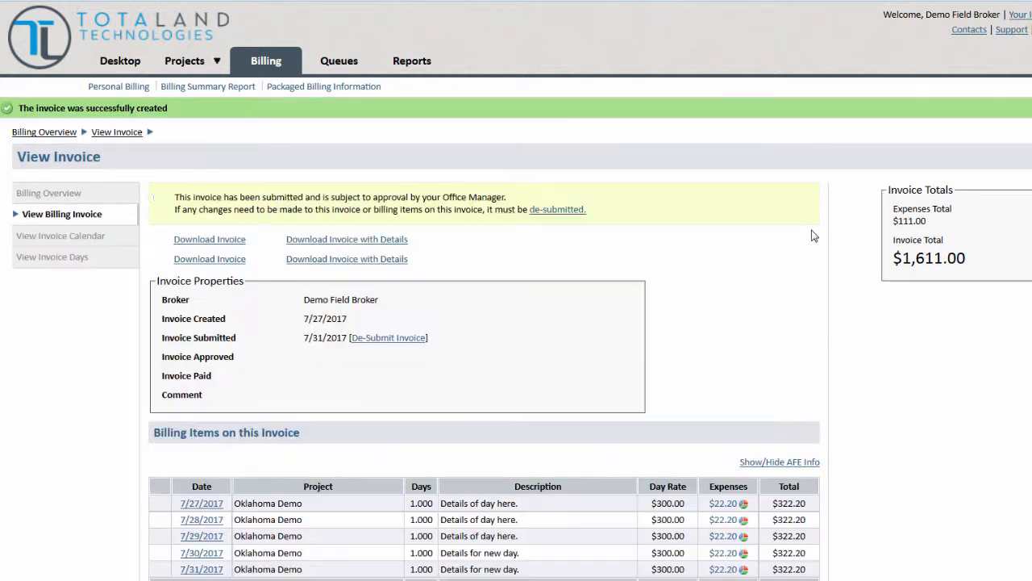
# Step: View the submitted invoice showing download options and AFE 0101010 drill site per item
pyautogui.click(779, 461)
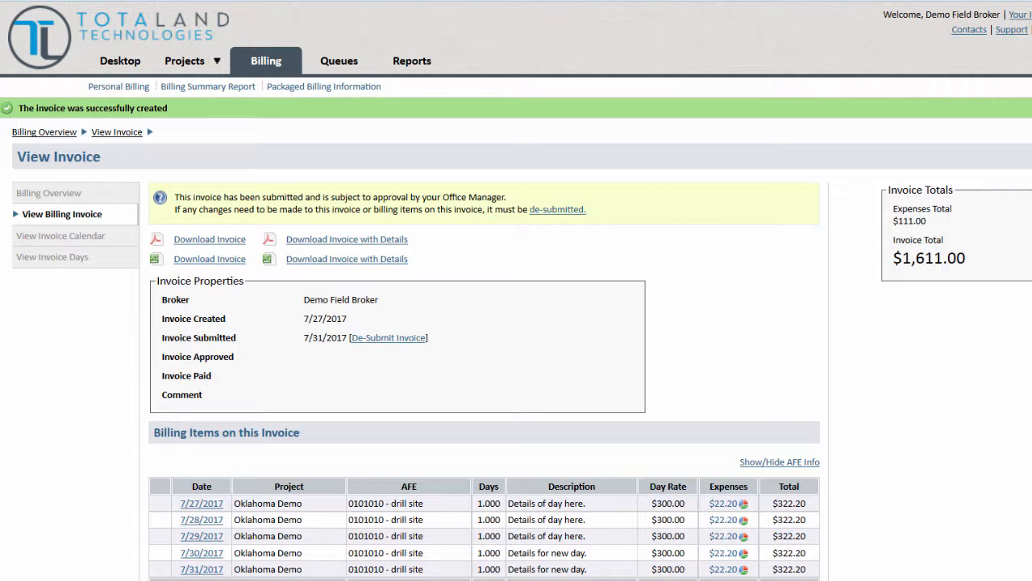
pyautogui.moveTo(682, 313)
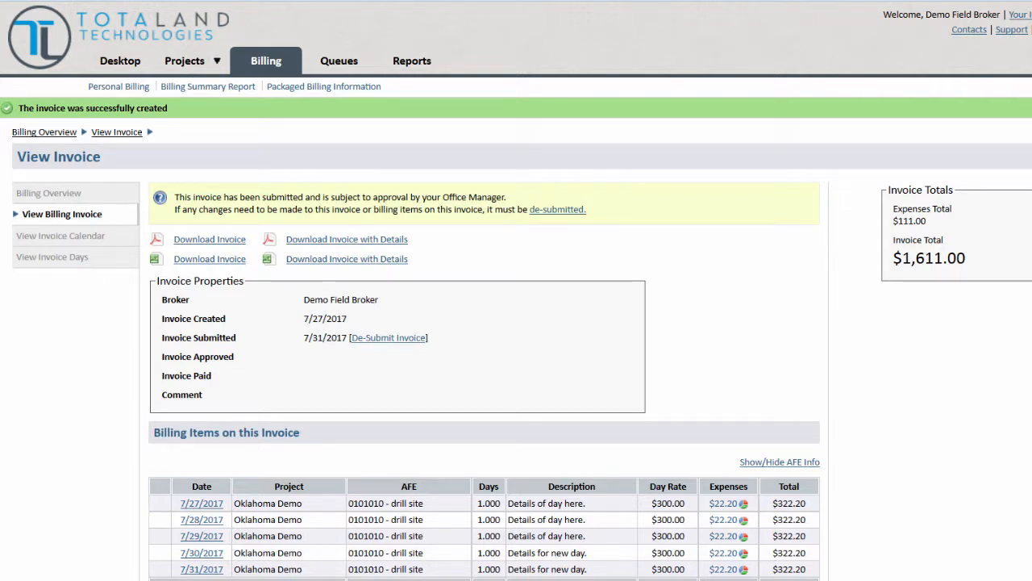
pyautogui.moveTo(726, 342)
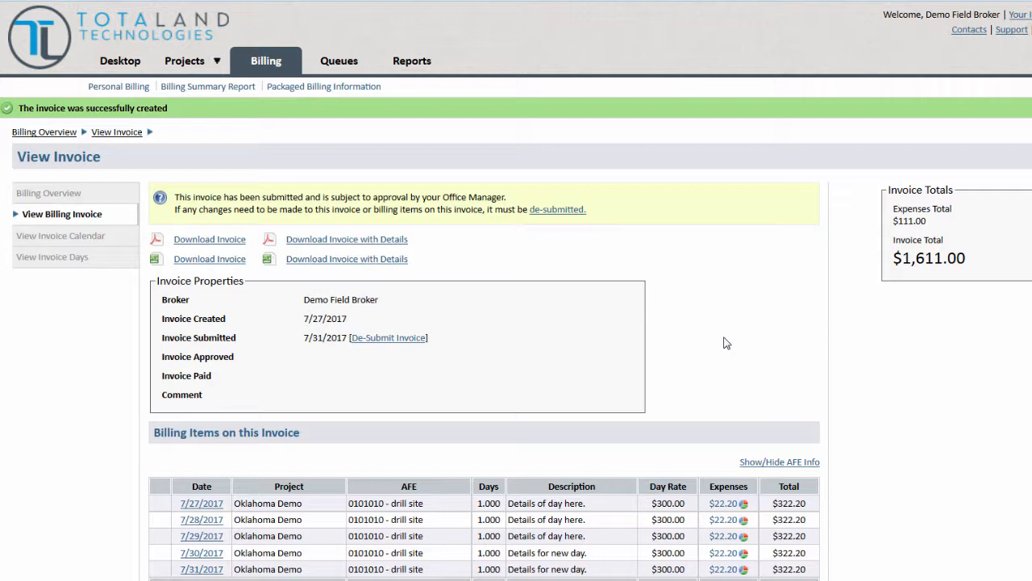
pyautogui.moveTo(385, 355)
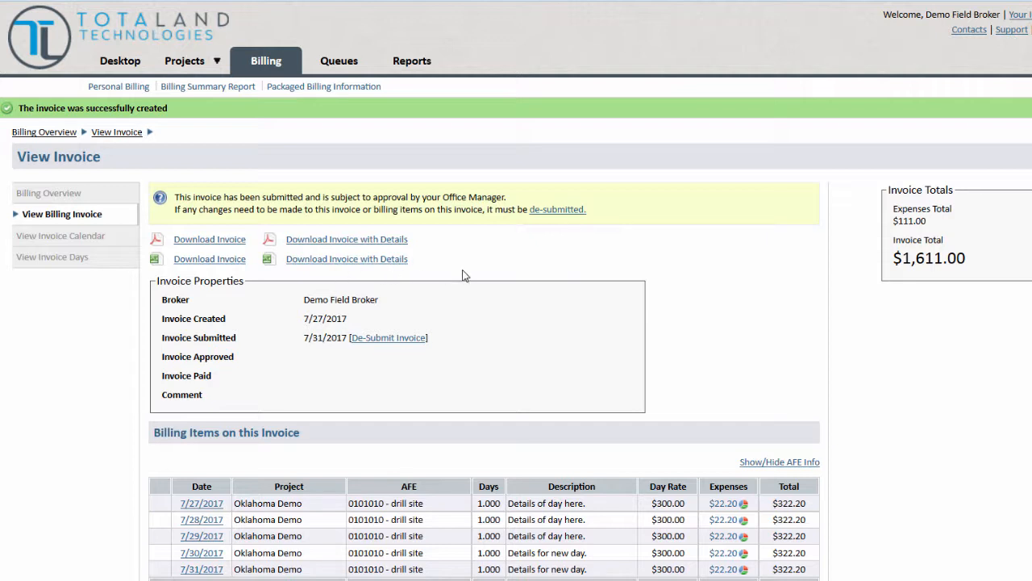
pyautogui.moveTo(345, 238)
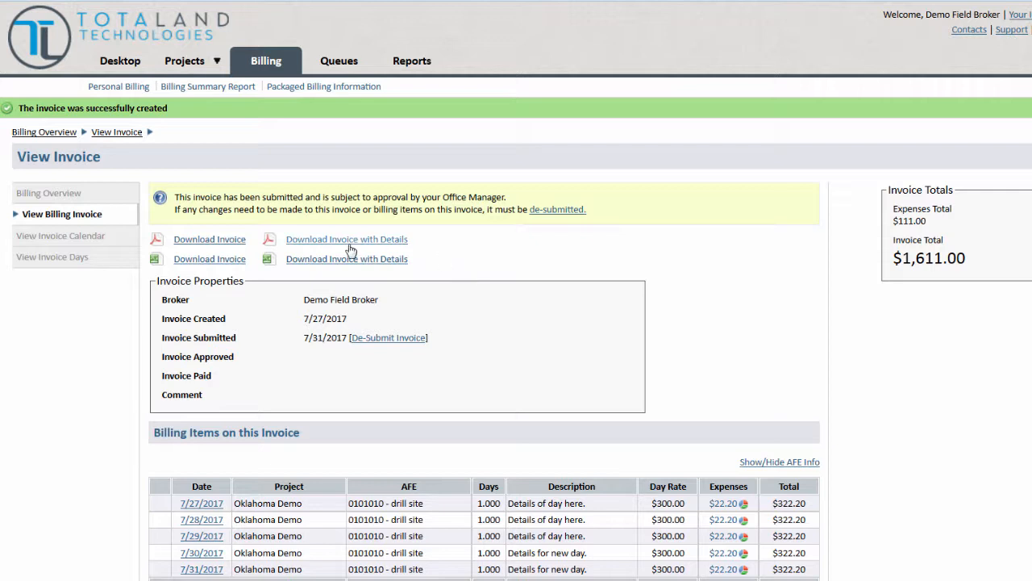
pyautogui.moveTo(345, 238)
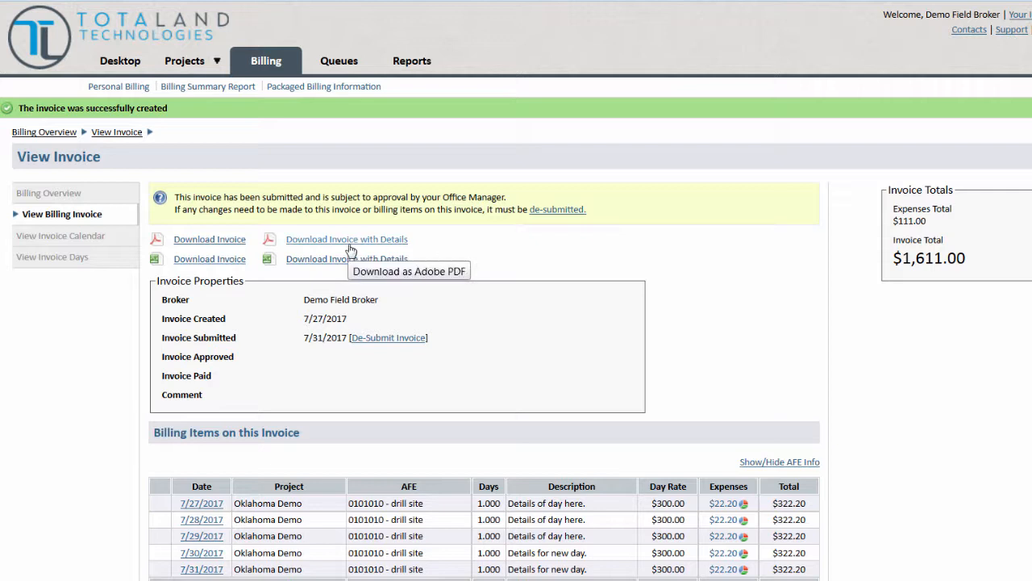
pyautogui.moveTo(347, 258)
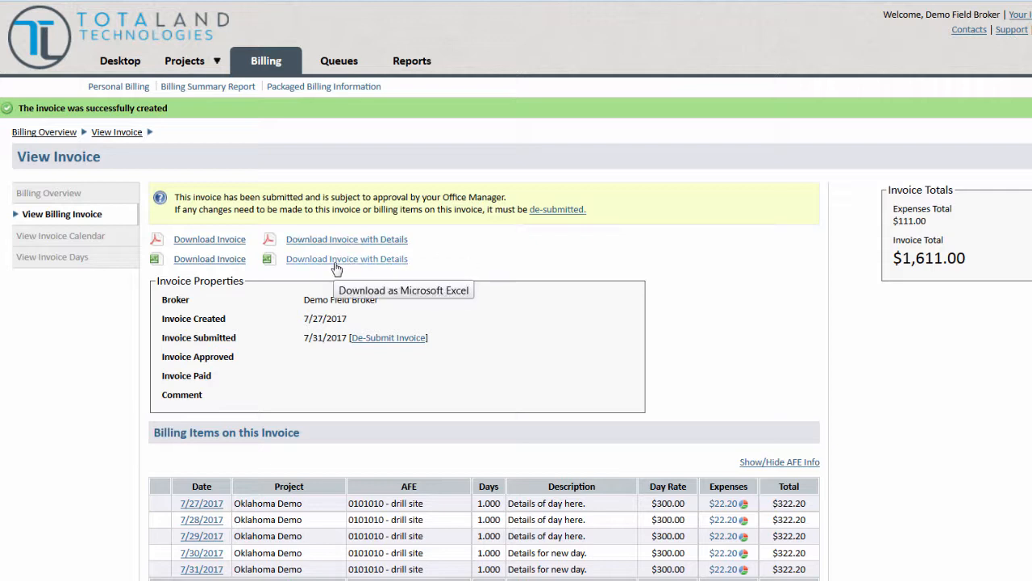
pyautogui.moveTo(461, 264)
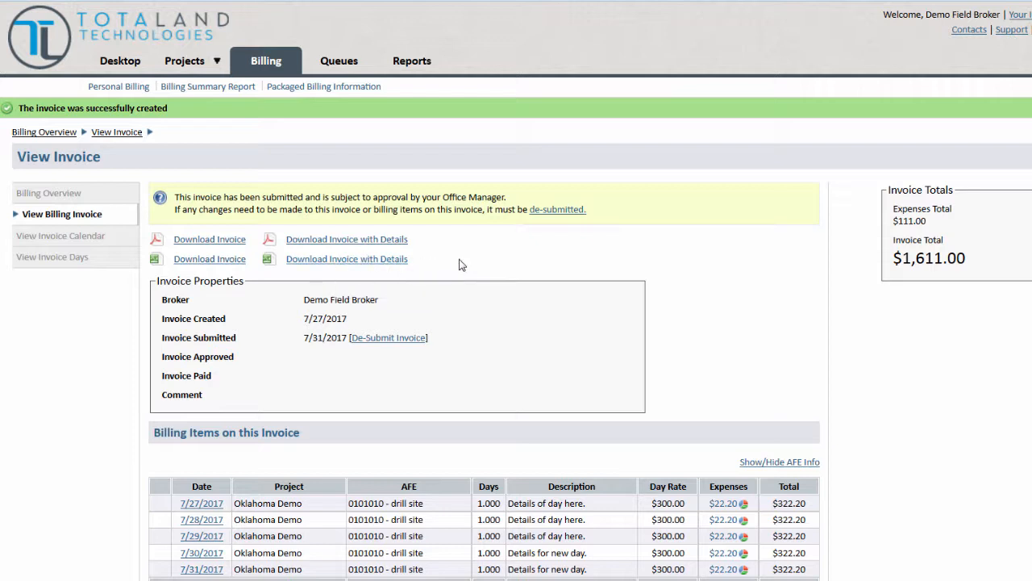
pyautogui.moveTo(425, 235)
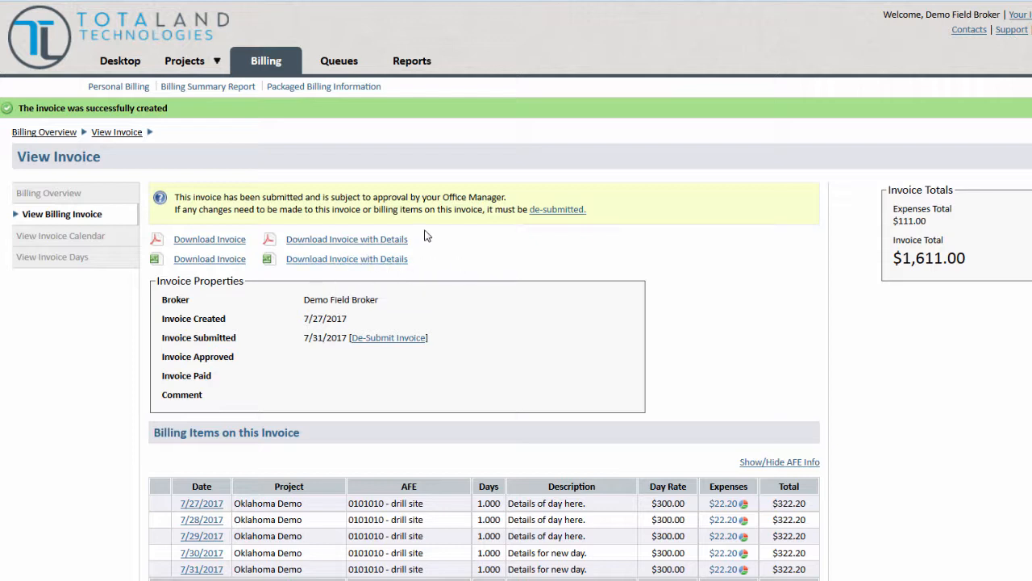
pyautogui.moveTo(233, 106)
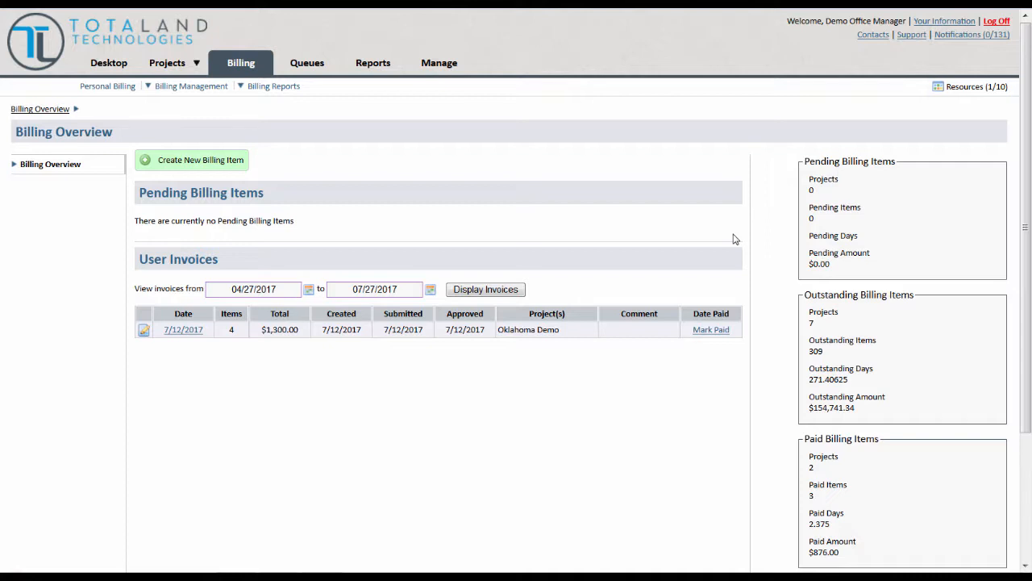
pyautogui.moveTo(190, 85)
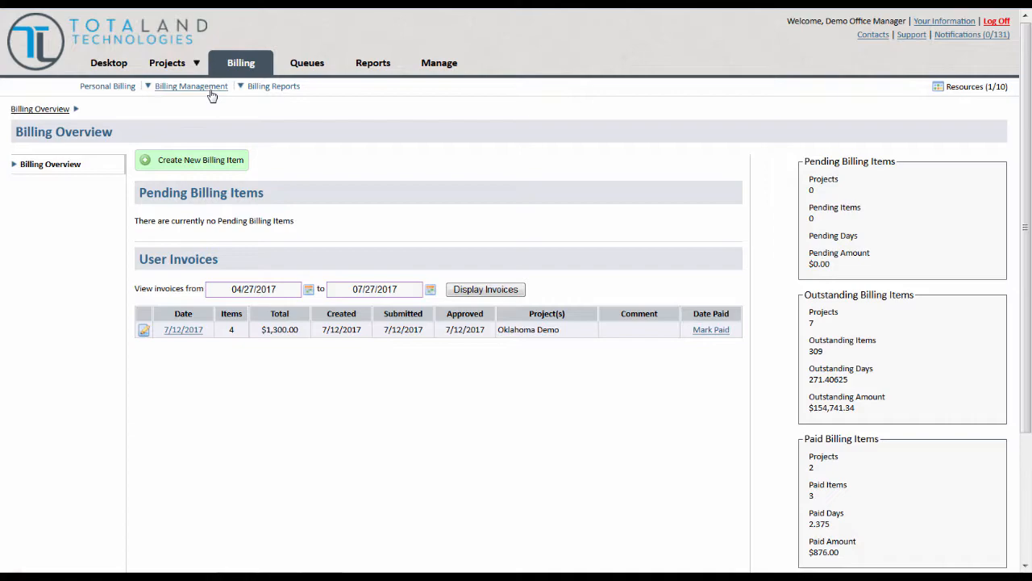
pyautogui.moveTo(275, 89)
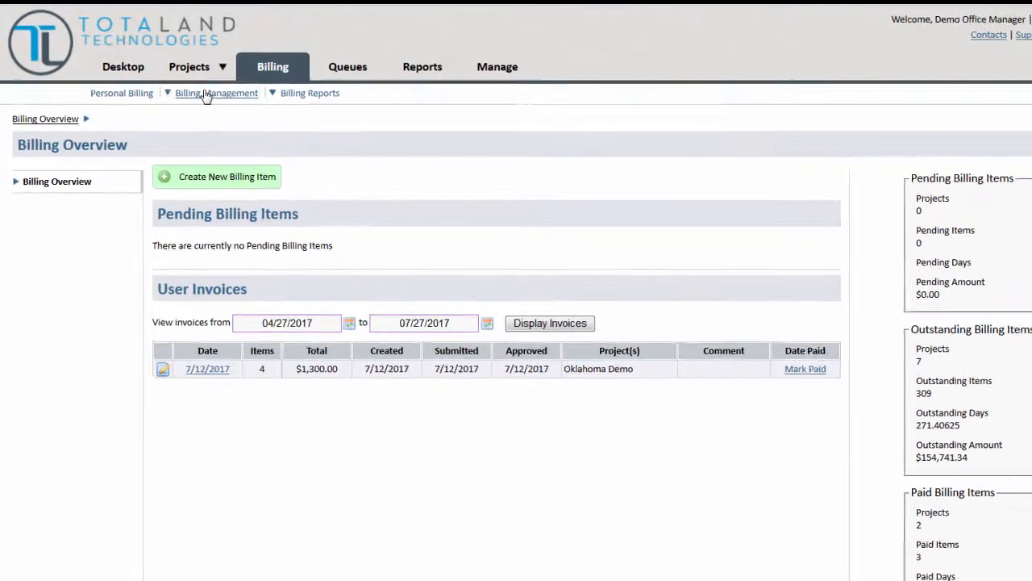
# Step: As office manager, go to Billing Management > User Invoice Management for July 16–31, 2017
pyautogui.click(216, 92)
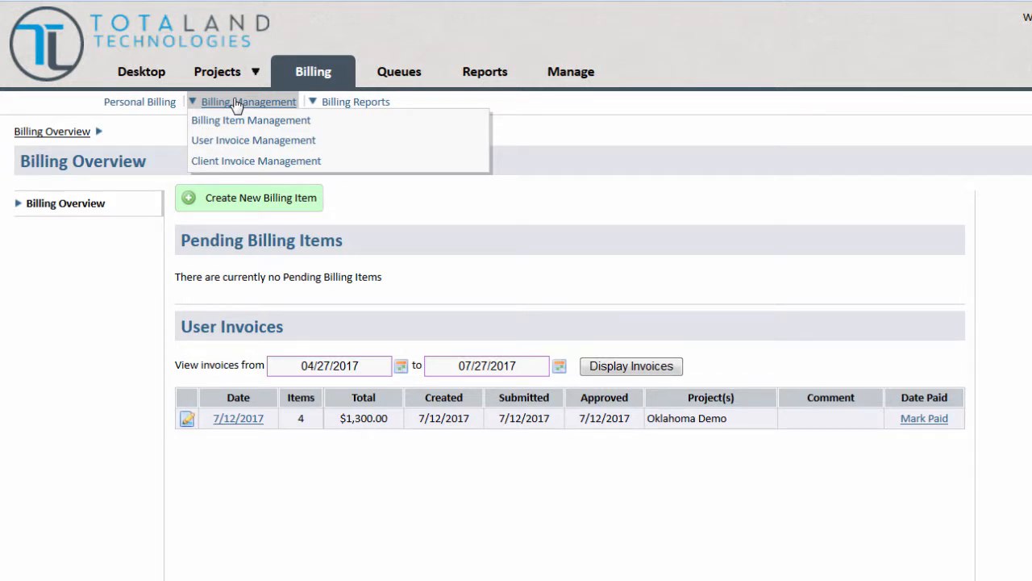
pyautogui.moveTo(251, 139)
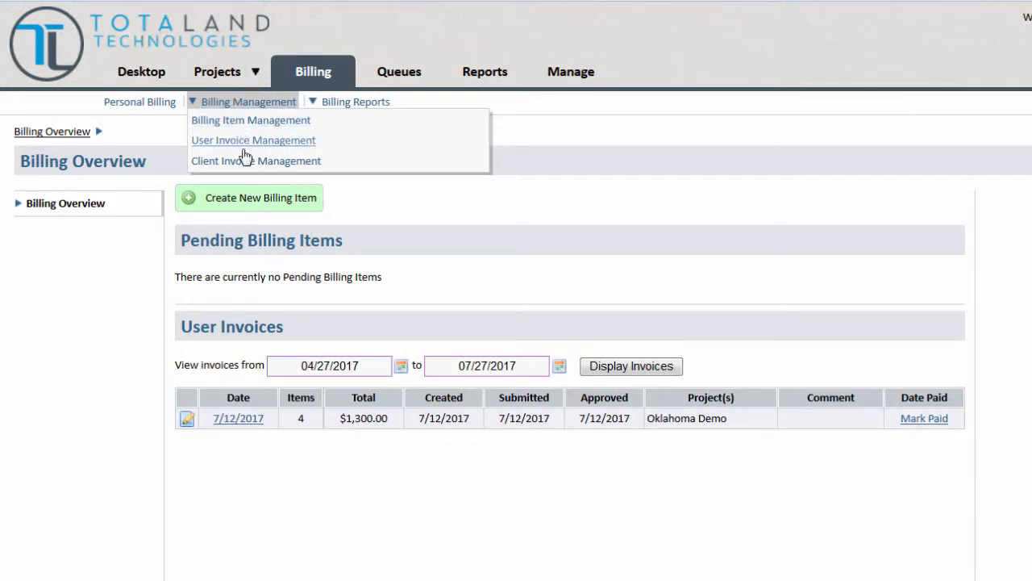
pyautogui.moveTo(255, 161)
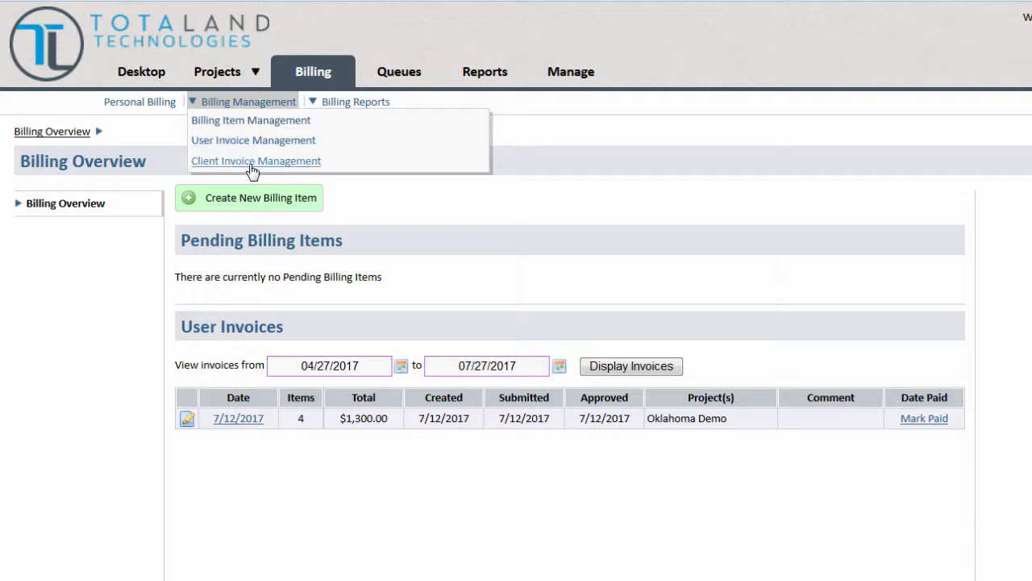
pyautogui.moveTo(252, 139)
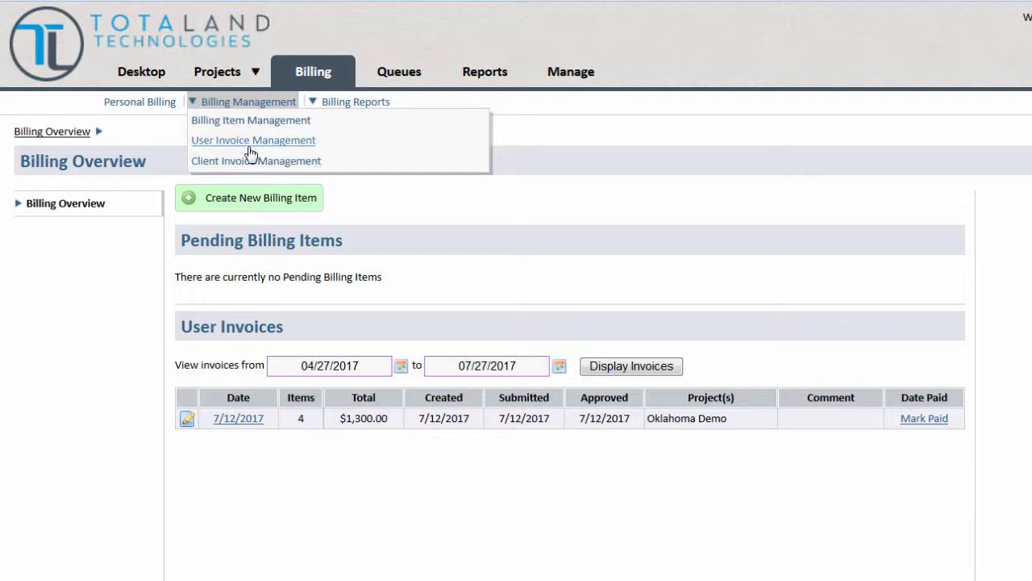
pyautogui.moveTo(555, 180)
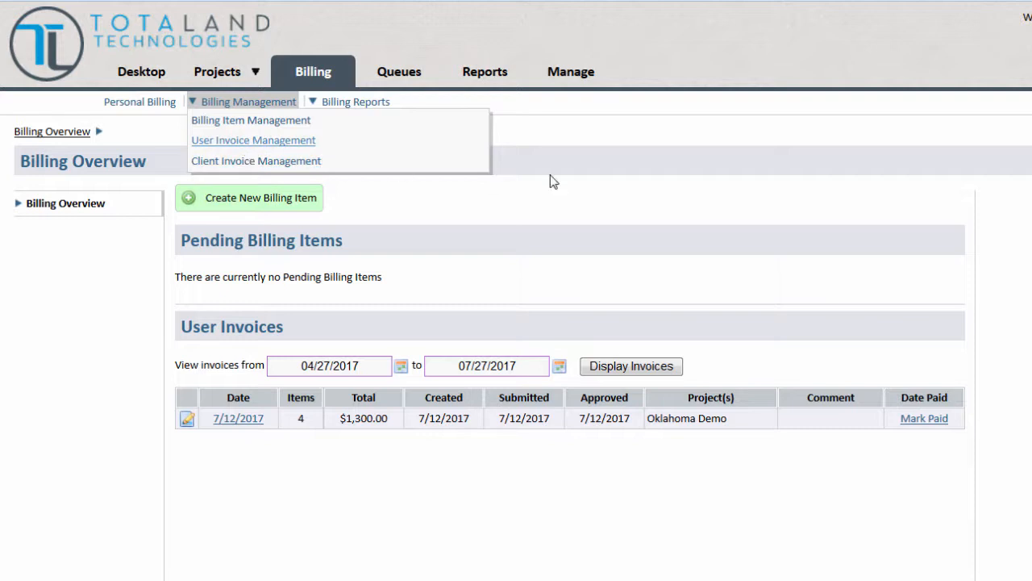
pyautogui.click(253, 139)
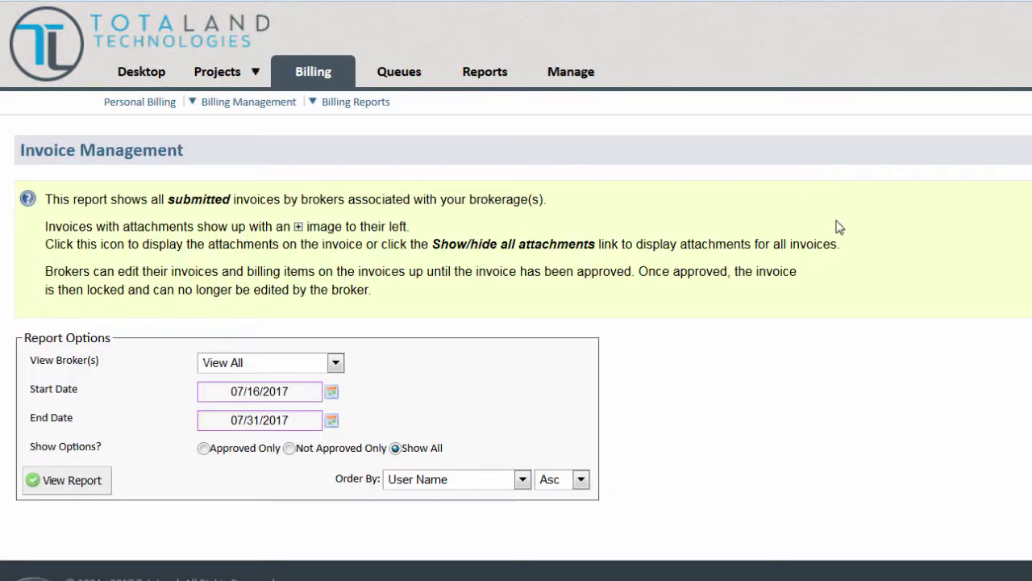
pyautogui.moveTo(42, 506)
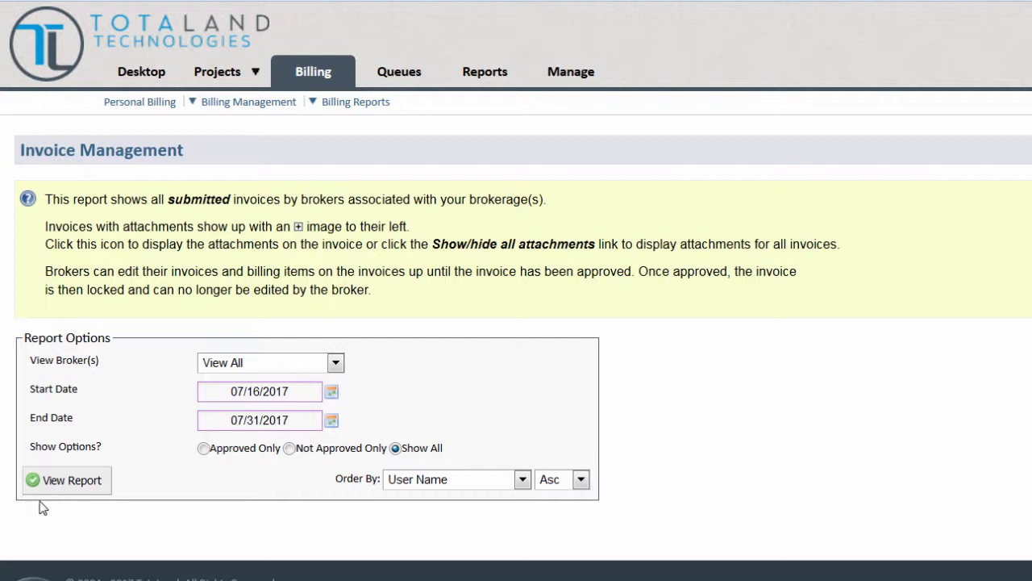
pyautogui.moveTo(797, 442)
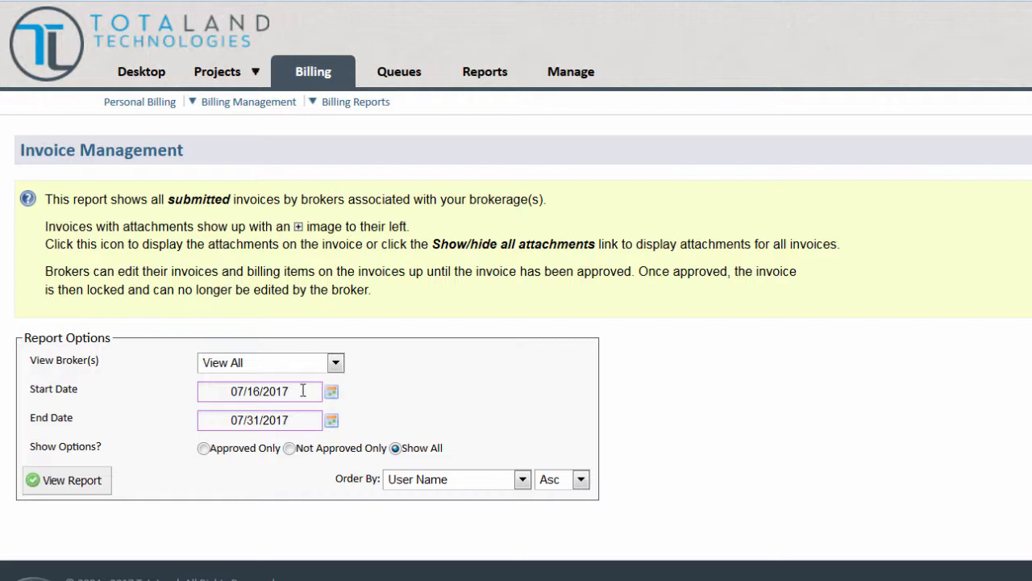
# Step: List broker invoices from 07/15/2017 to 07/31/2017 and approve the $111.00 invoice 200785
pyautogui.click(330, 392)
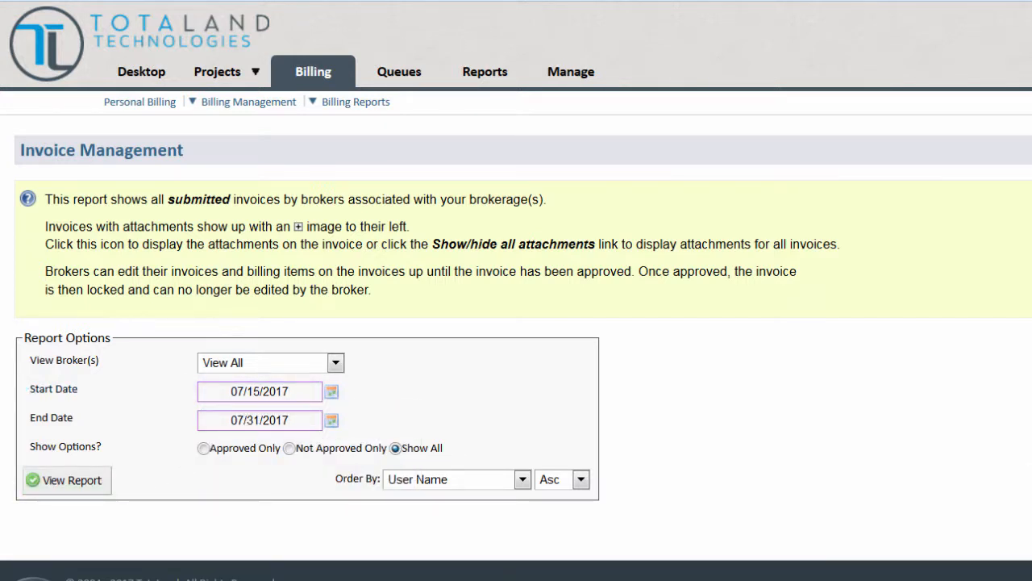
pyautogui.click(67, 481)
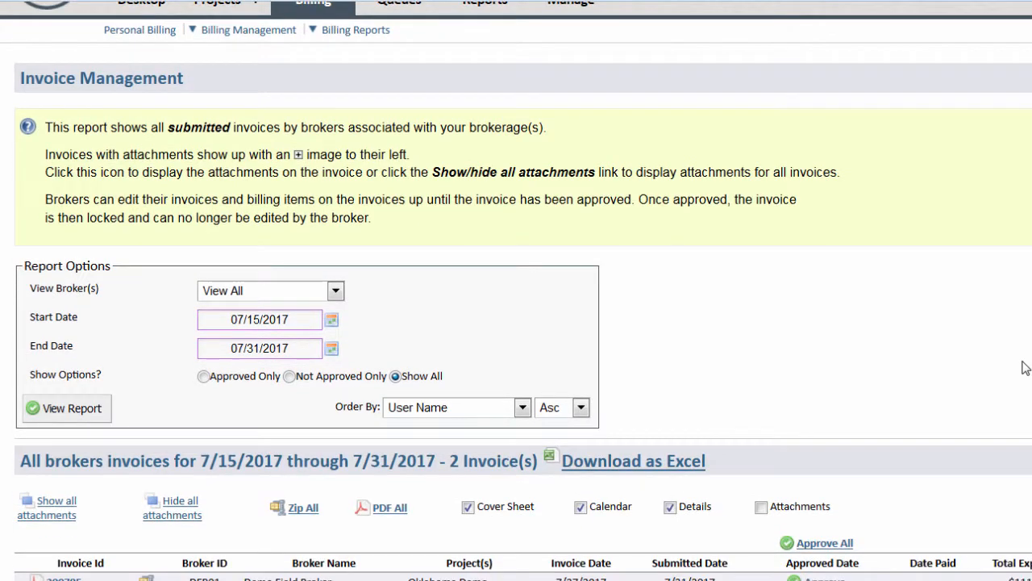
pyautogui.scroll(-3)
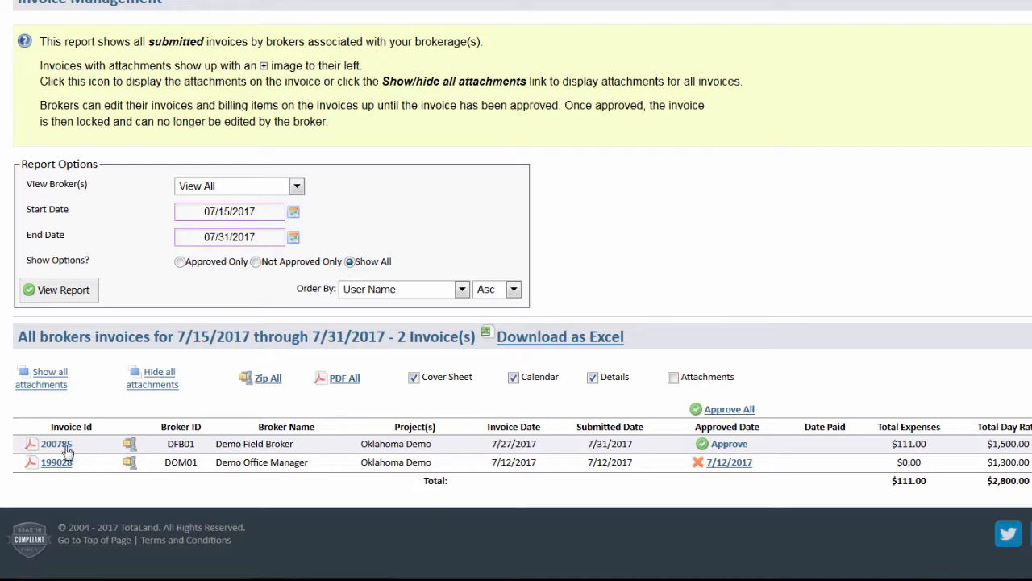
pyautogui.moveTo(907, 280)
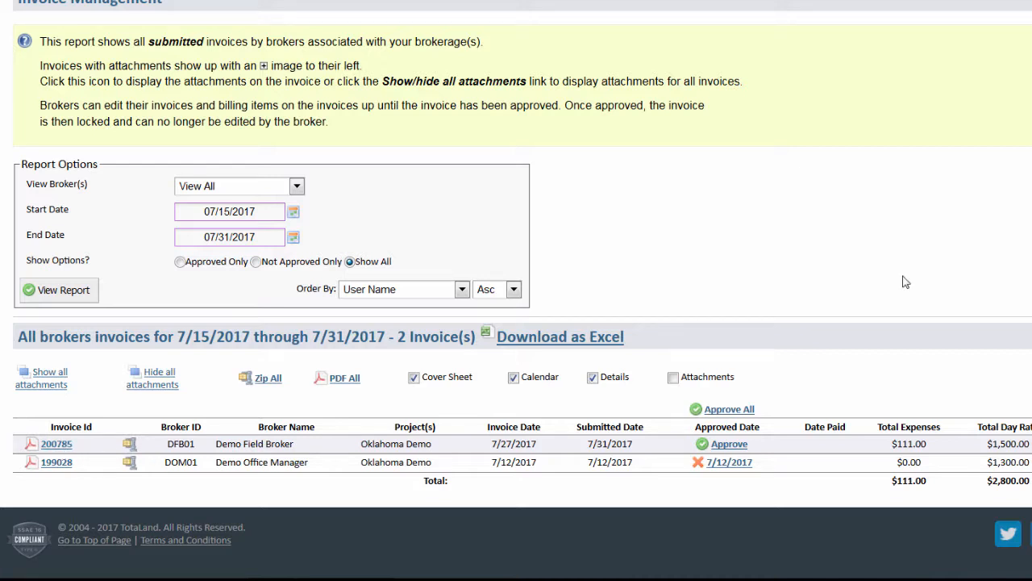
pyautogui.moveTo(765, 451)
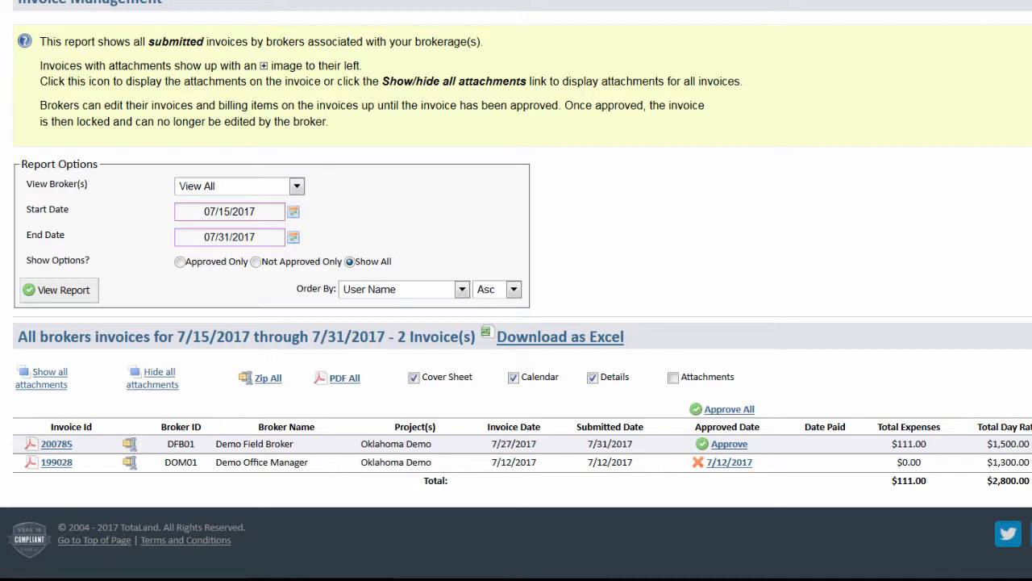
pyautogui.scroll(3)
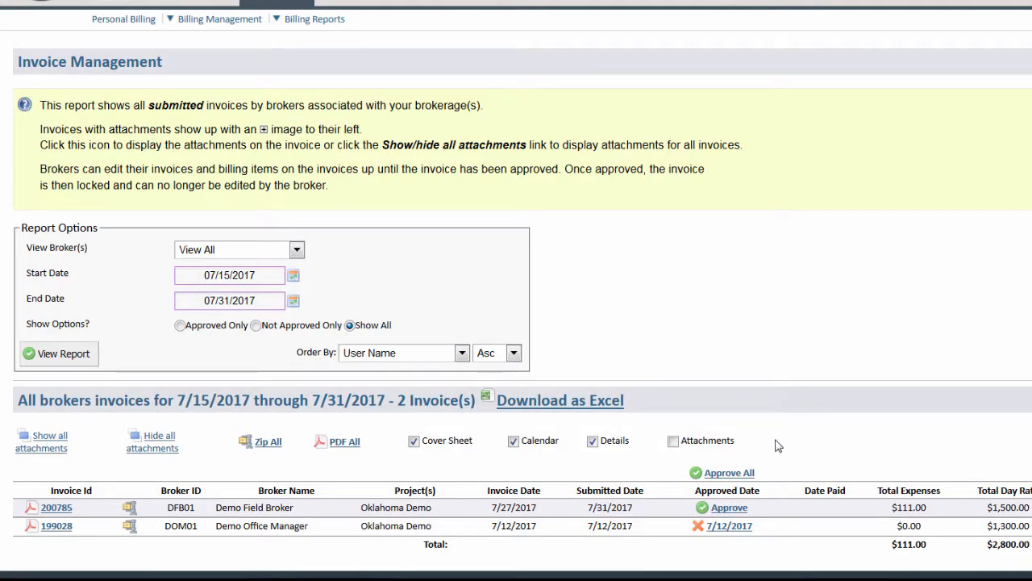
pyautogui.moveTo(729, 507)
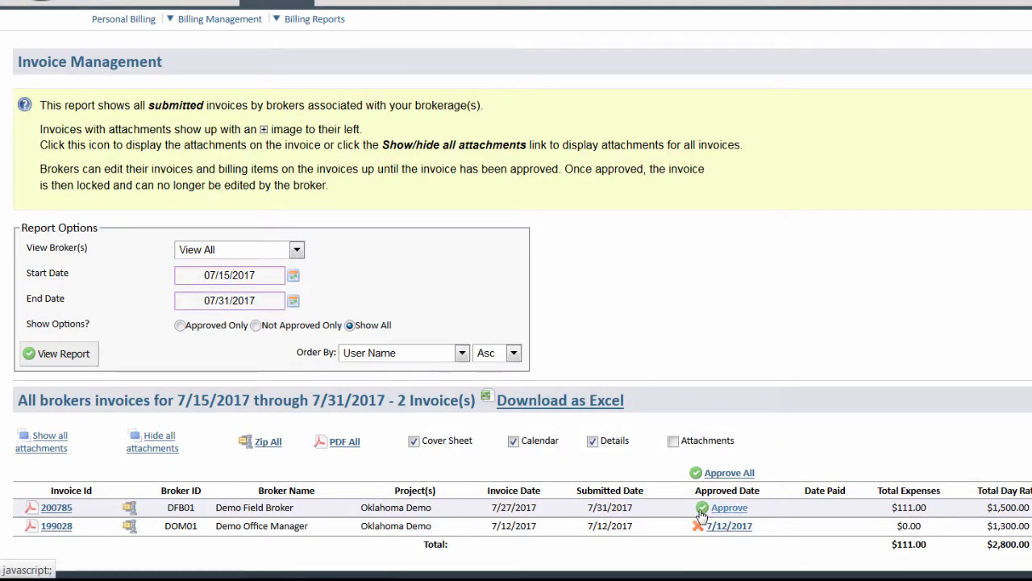
pyautogui.click(729, 507)
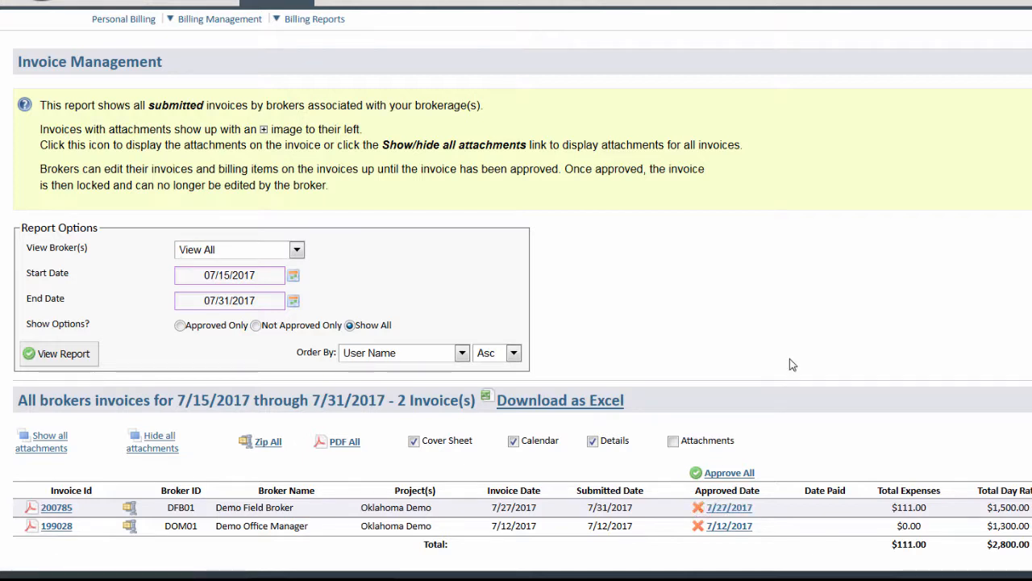
pyautogui.moveTo(277, 55)
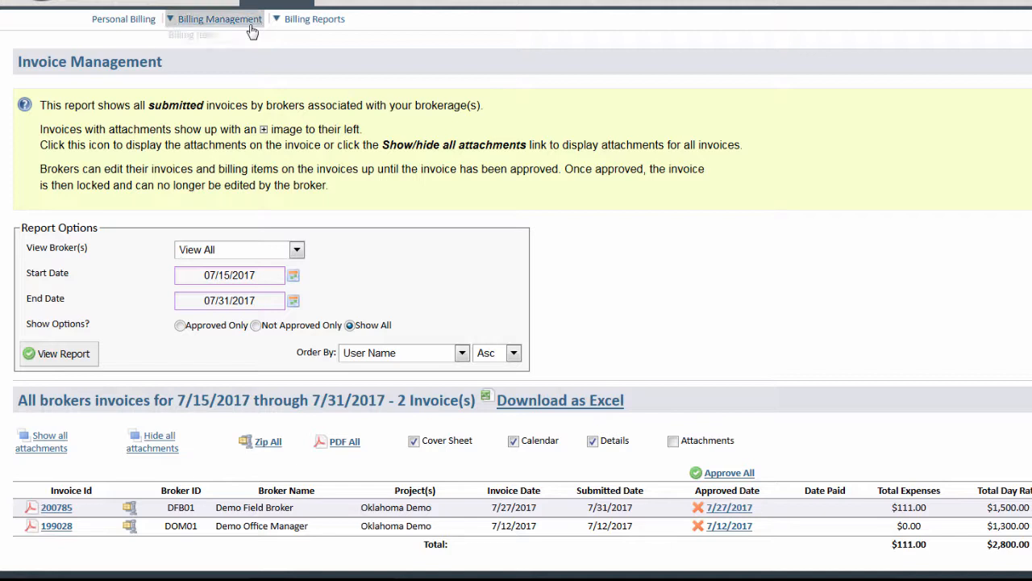
# Step: Go to Client Invoice Management from the Billing Management menu
pyautogui.click(219, 19)
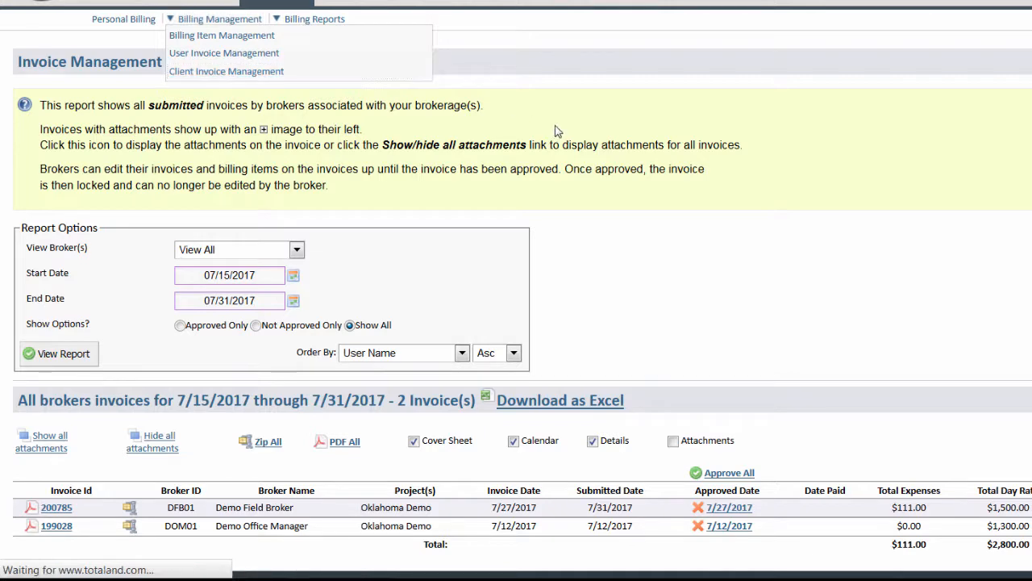
pyautogui.click(226, 71)
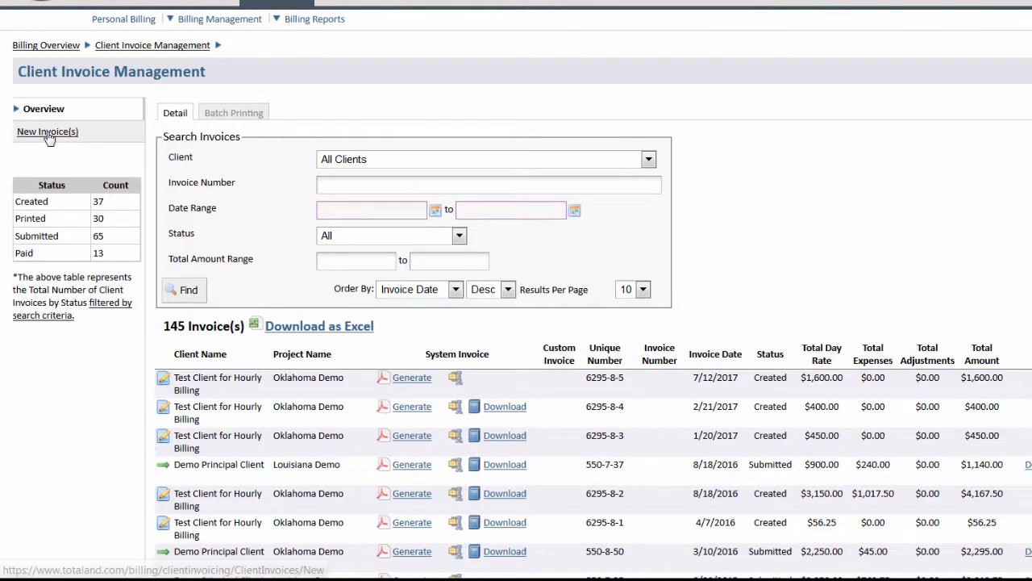
# Step: Create the client invoice for the checked Oklahoma Demo project dated 07/27/2017
pyautogui.click(47, 132)
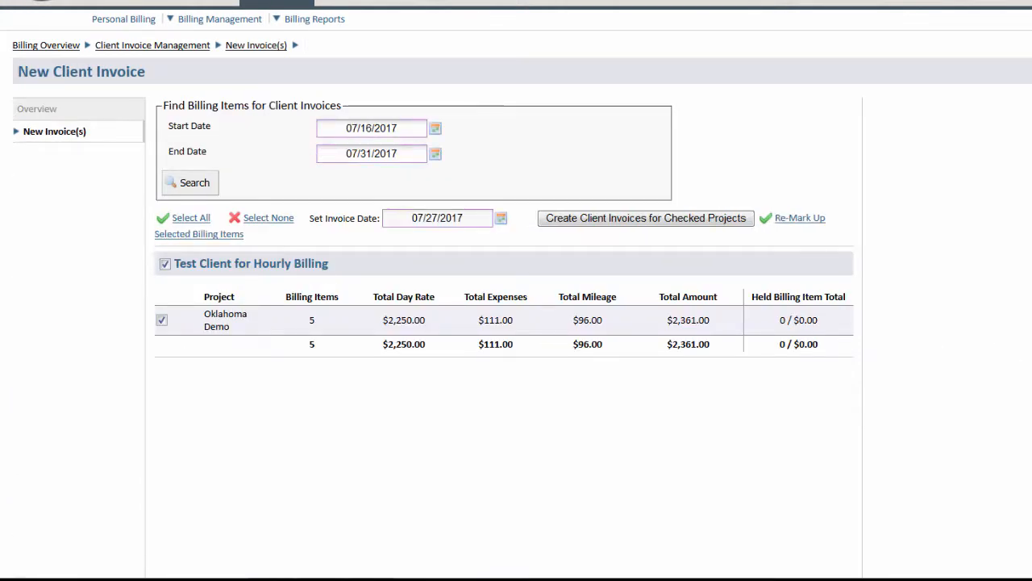
pyautogui.moveTo(766, 115)
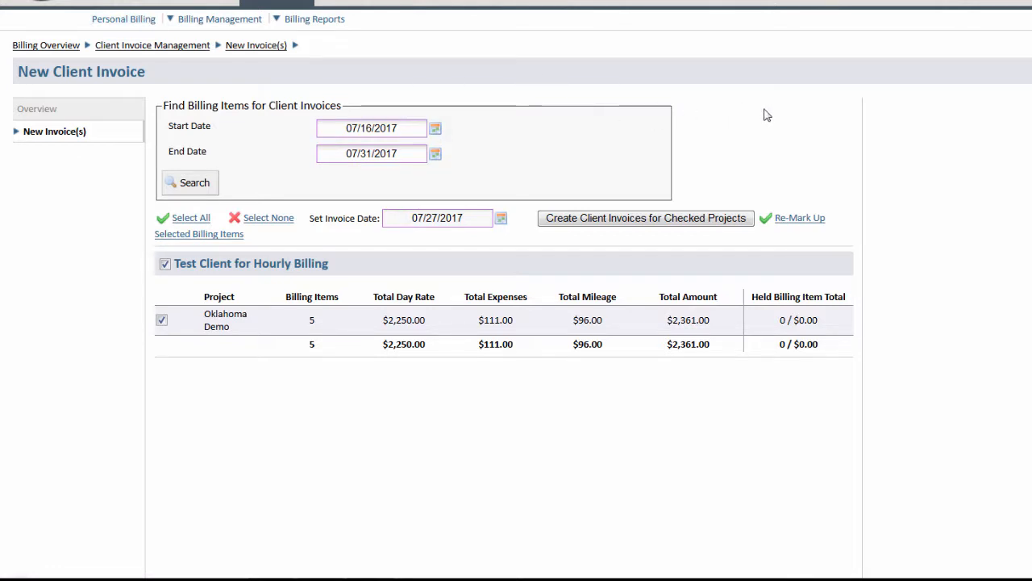
pyautogui.moveTo(498, 143)
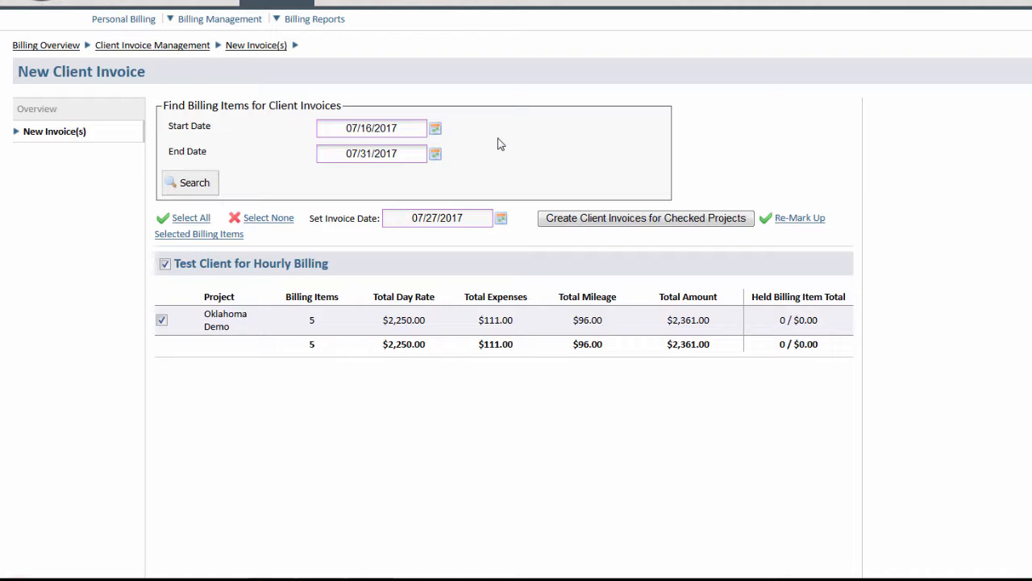
pyautogui.moveTo(223, 197)
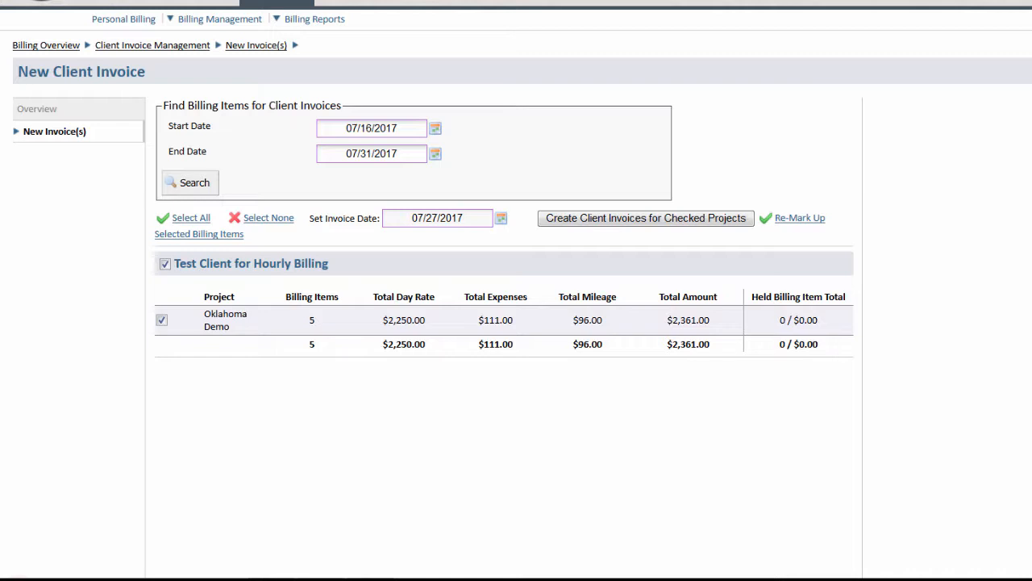
pyautogui.moveTo(184, 347)
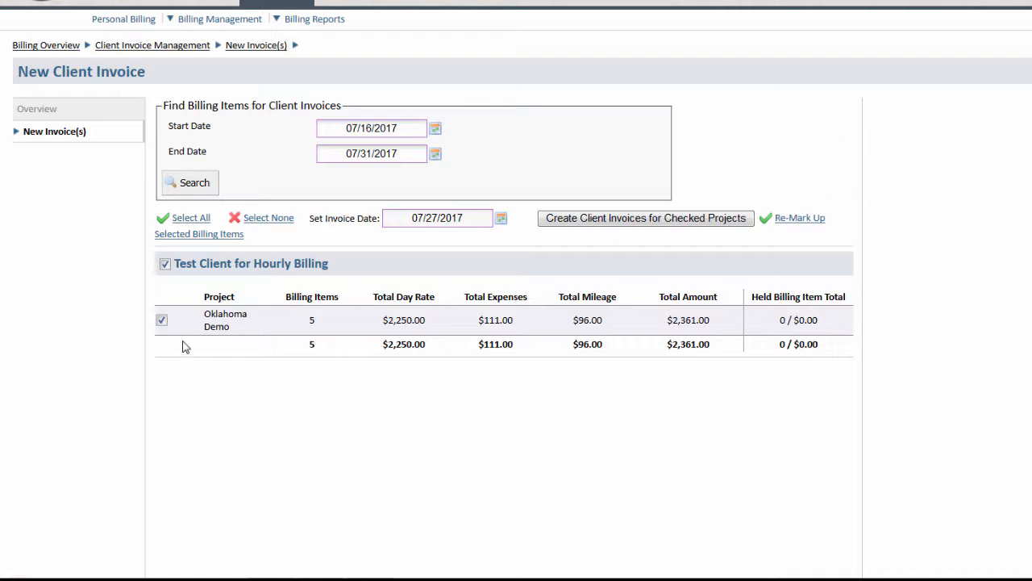
pyautogui.moveTo(462, 335)
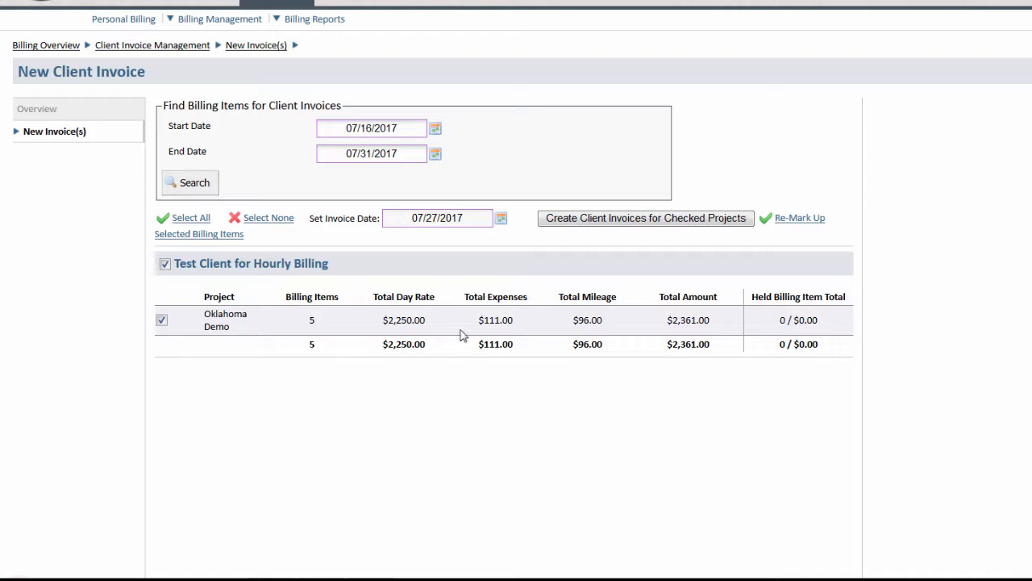
pyautogui.click(646, 218)
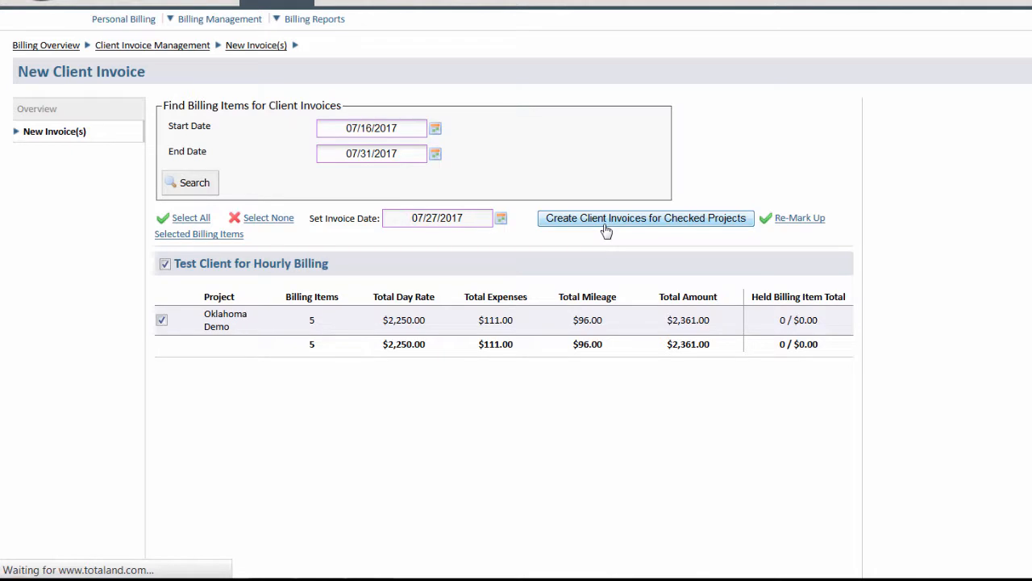
# Step: Generate the System Invoice PDF for the new 6295-8-6 Oklahoma Demo $2,361.00 invoice
pyautogui.click(645, 218)
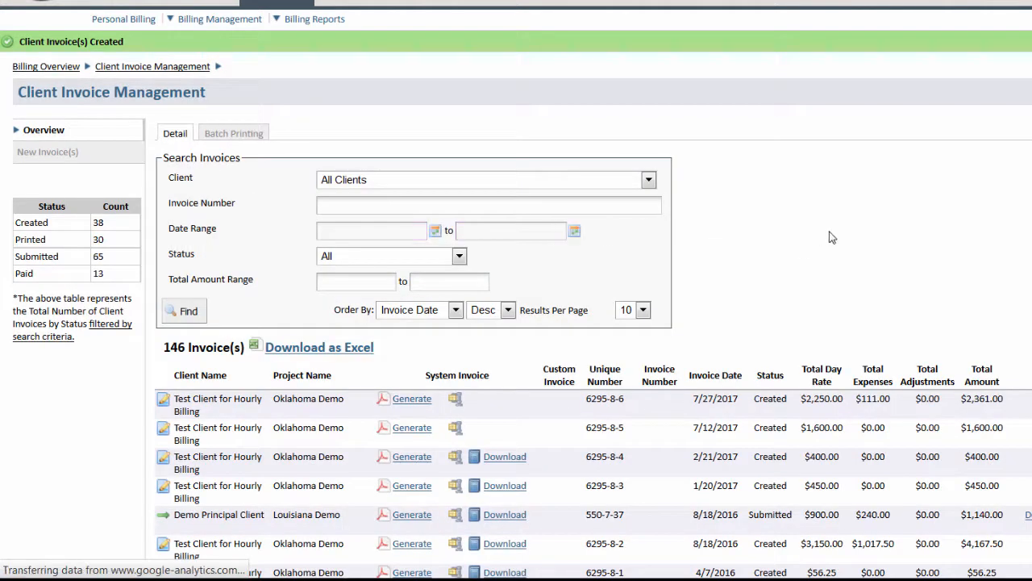
pyautogui.scroll(-3)
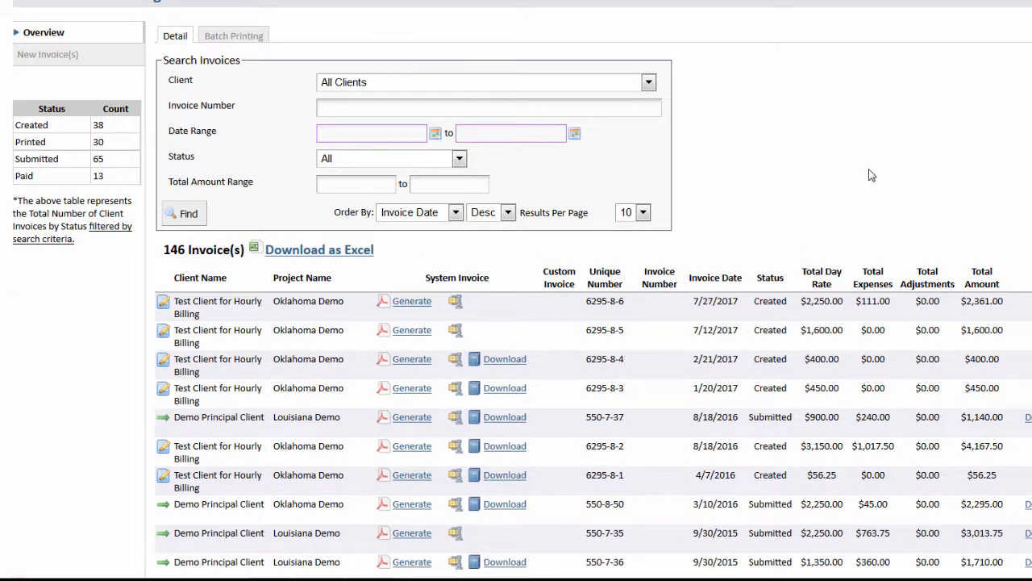
pyautogui.moveTo(867, 171)
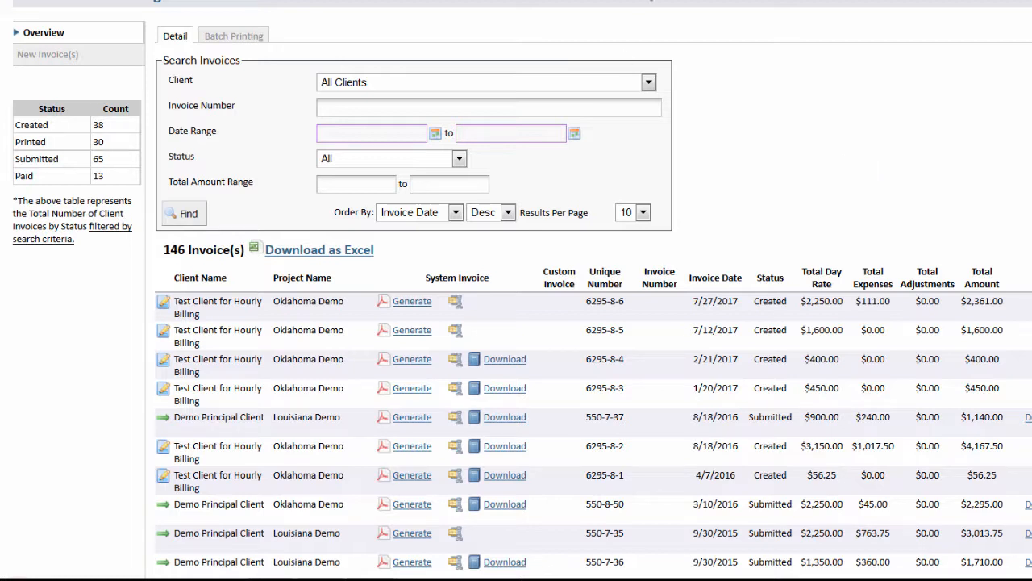
pyautogui.moveTo(452, 235)
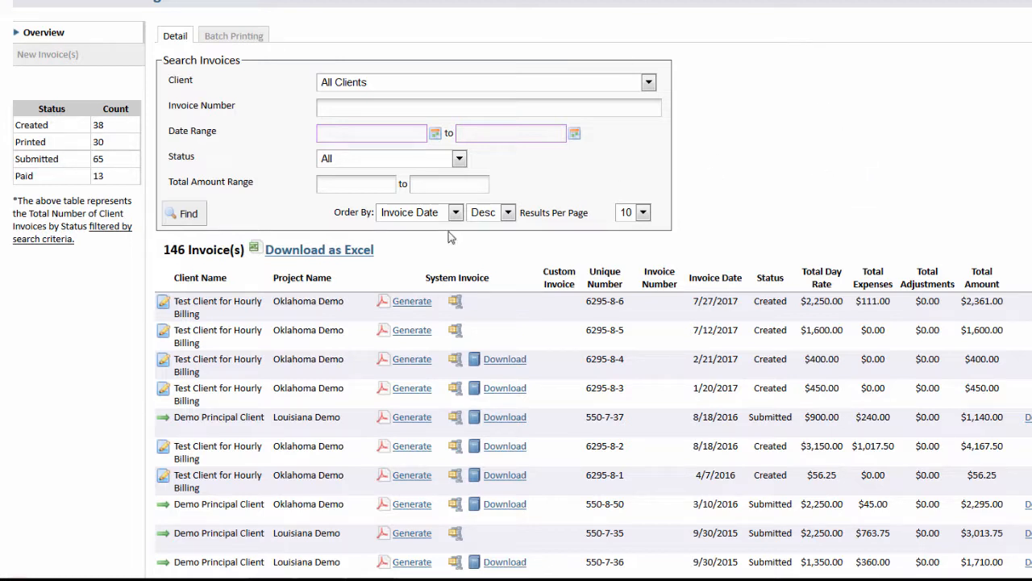
pyautogui.moveTo(163, 305)
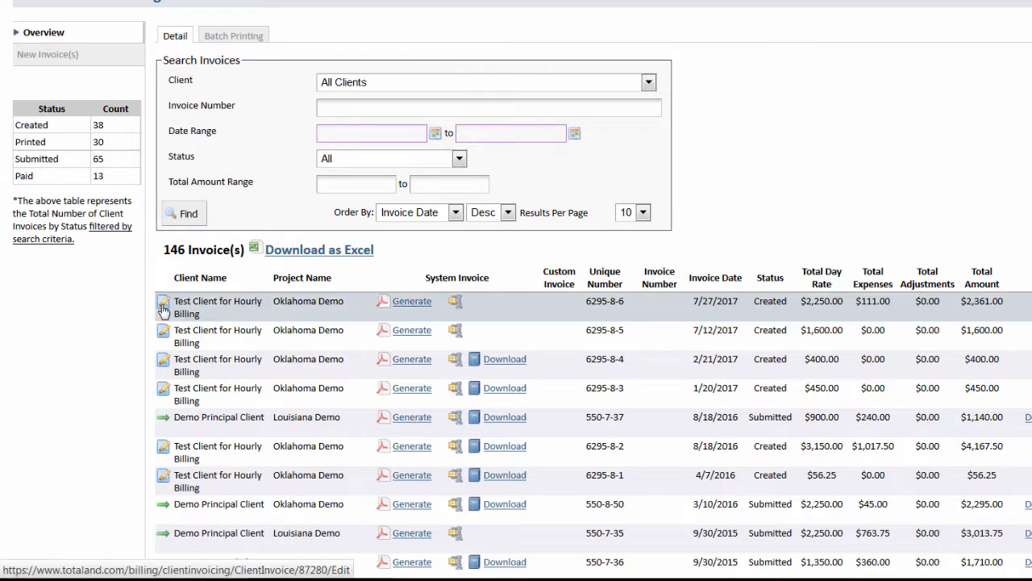
pyautogui.moveTo(165, 304)
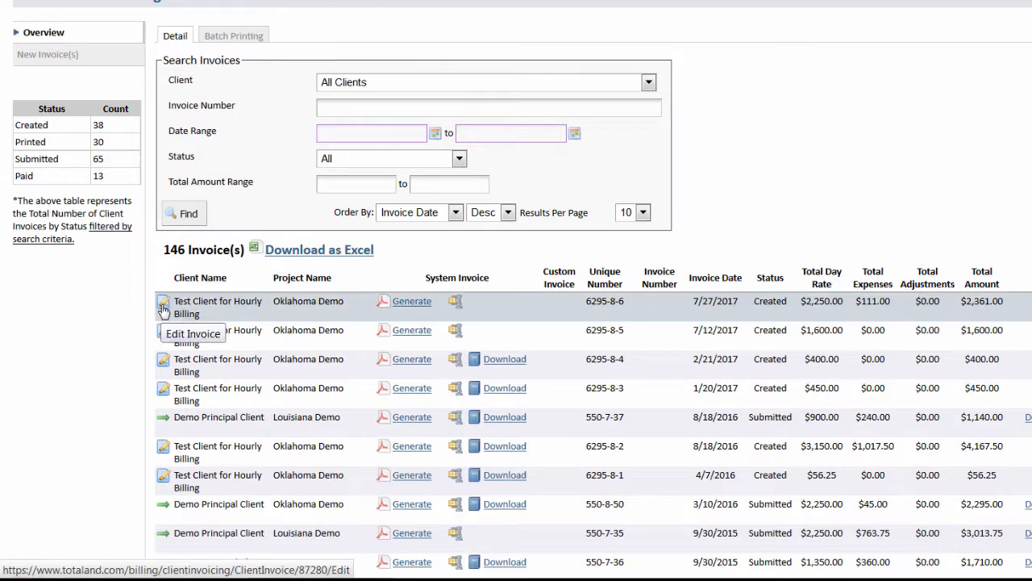
pyautogui.moveTo(426, 307)
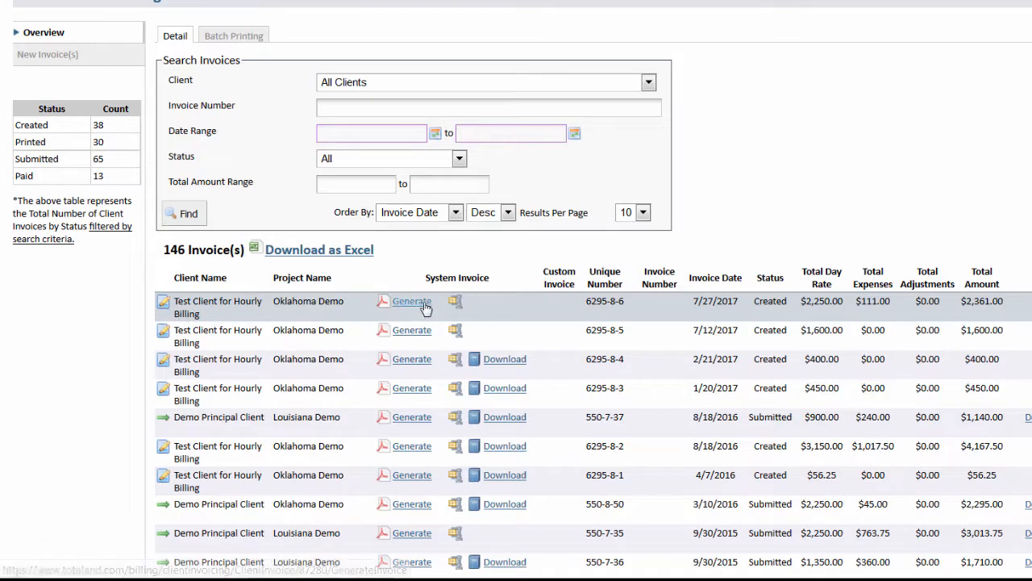
pyautogui.click(411, 302)
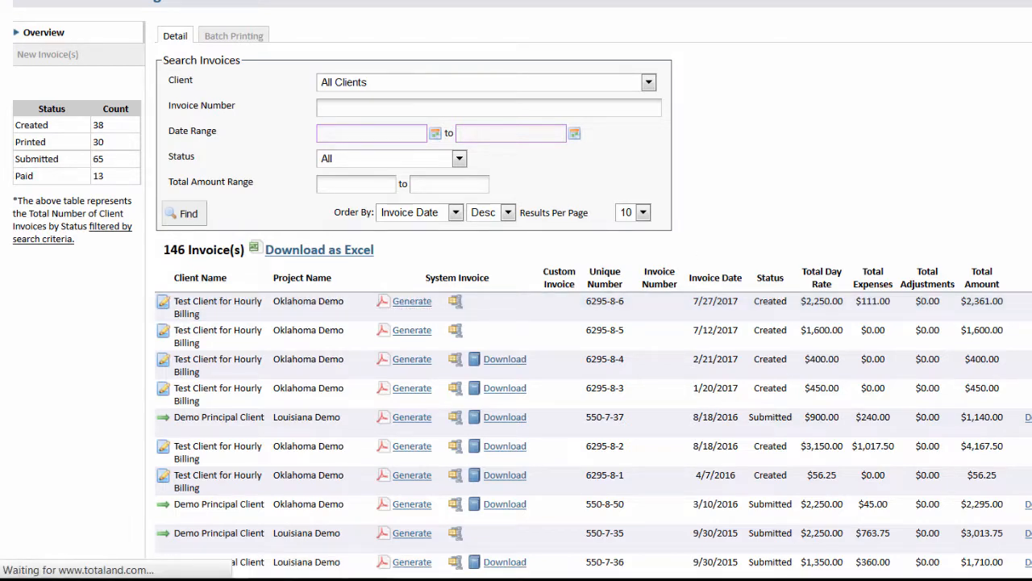
pyautogui.scroll(3)
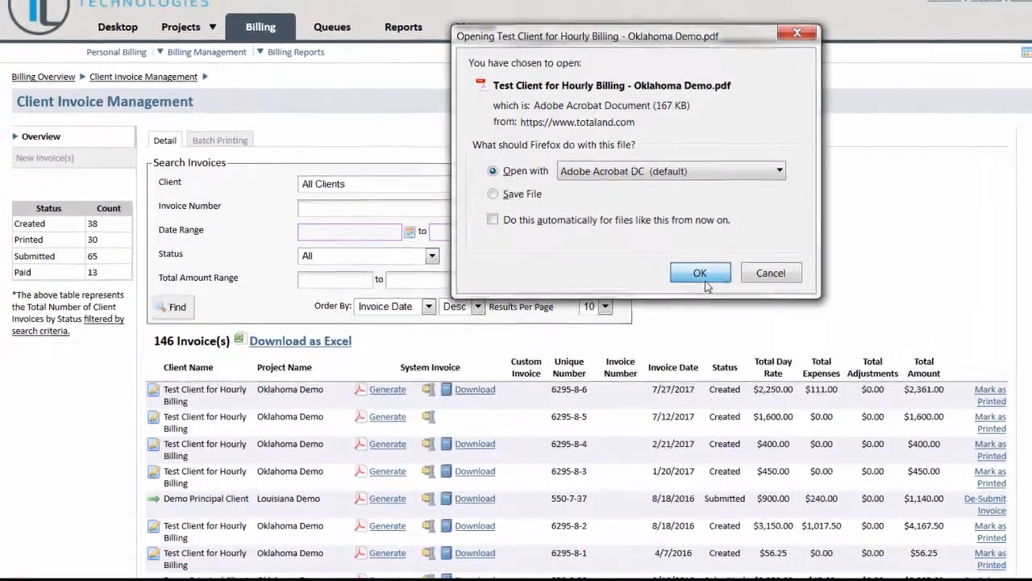
# Step: View the Oklahoma Demo invoice PDF in Acrobat, reviewing the cover and detail pages
pyautogui.click(700, 273)
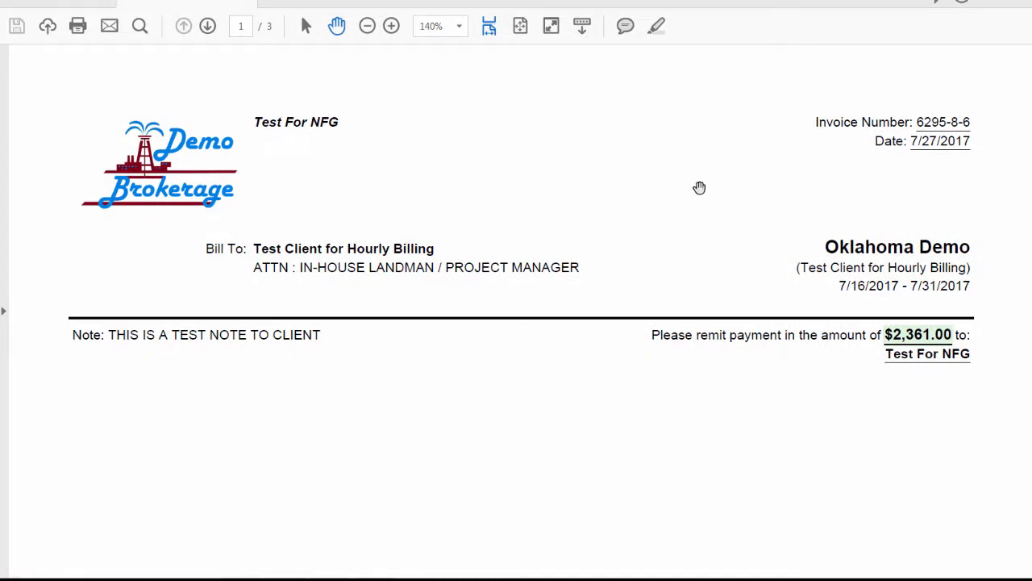
pyautogui.scroll(-3)
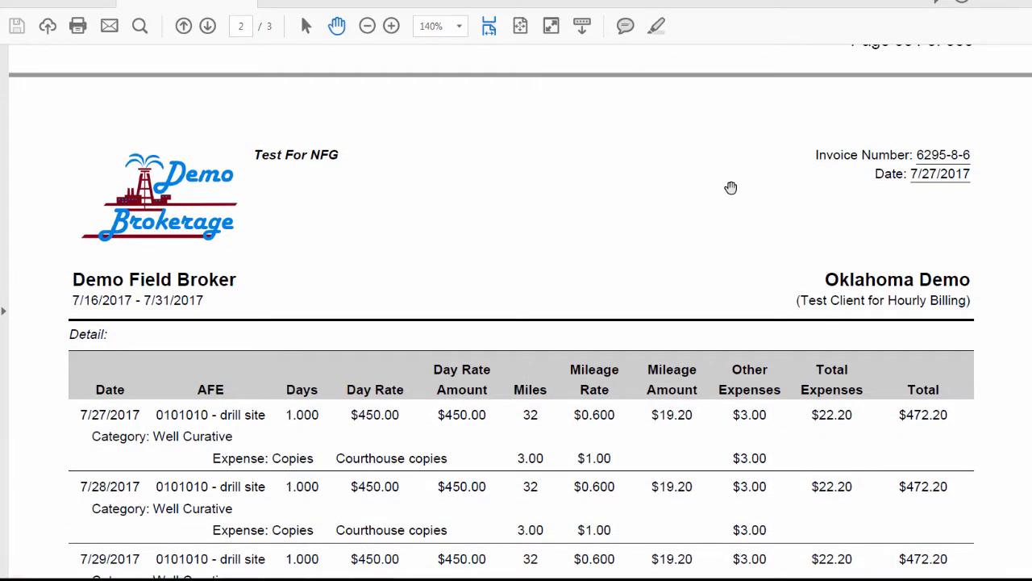
pyautogui.moveTo(731, 187)
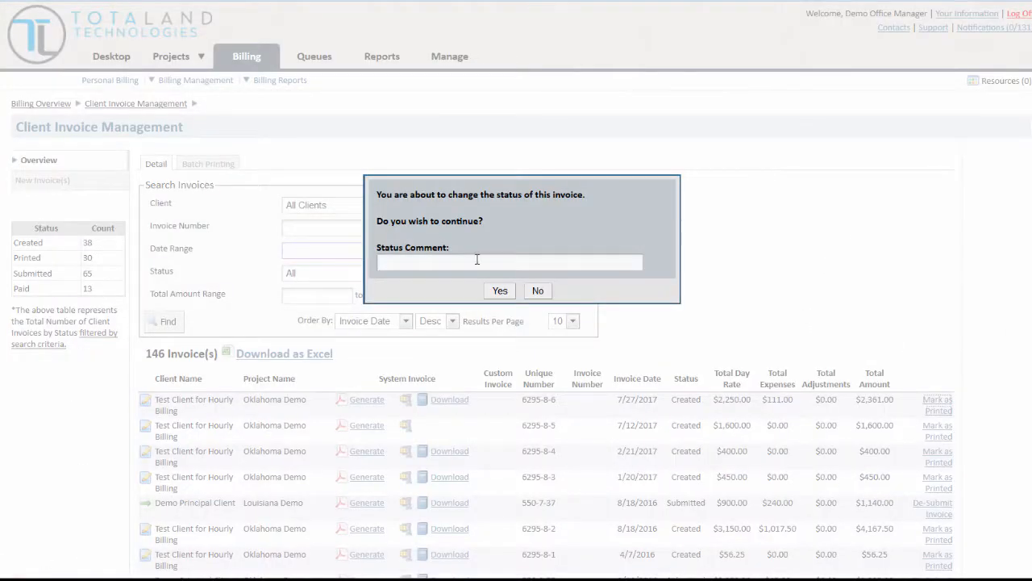
# Step: Mark invoice 6295-8-6 as Printed with the comment 'Invoice print'
pyautogui.write('Invoice printed and submitted to client')
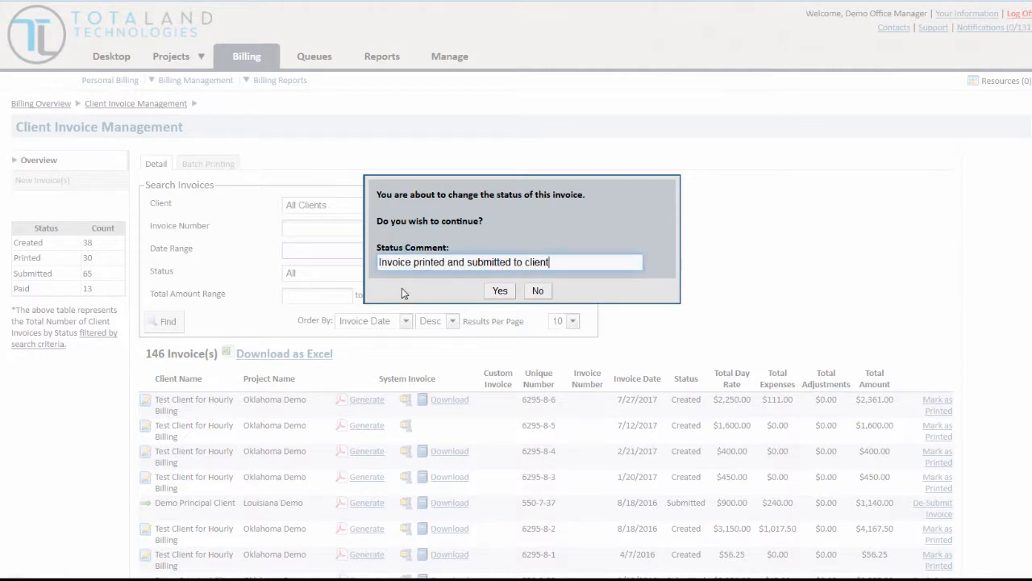
pyautogui.click(500, 290)
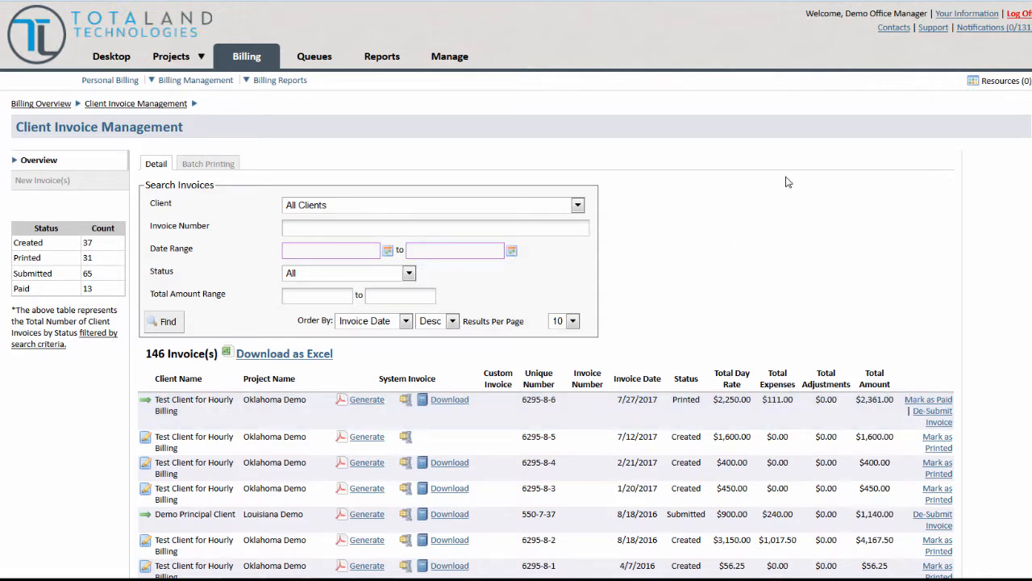
pyautogui.moveTo(280, 80)
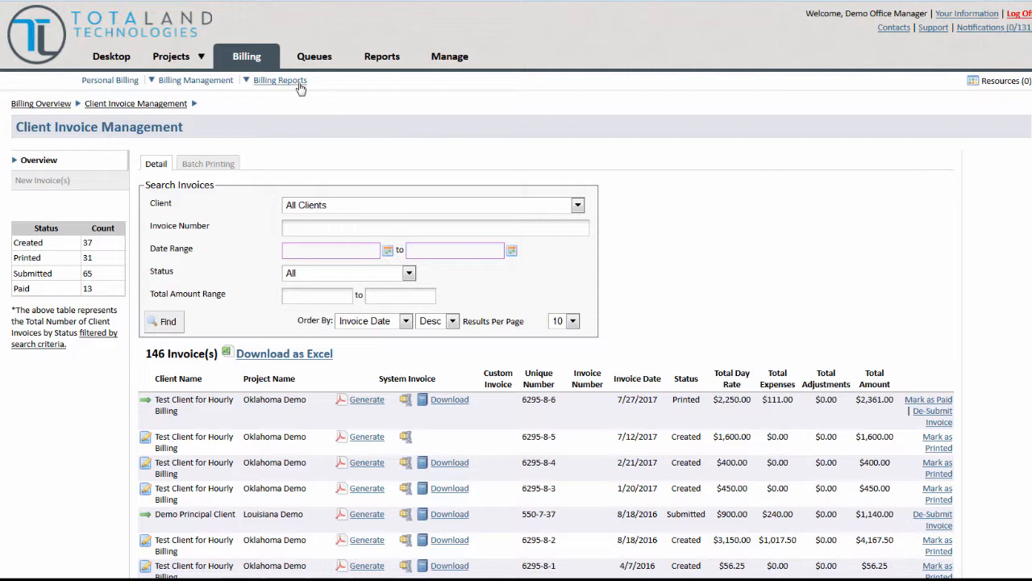
pyautogui.click(281, 80)
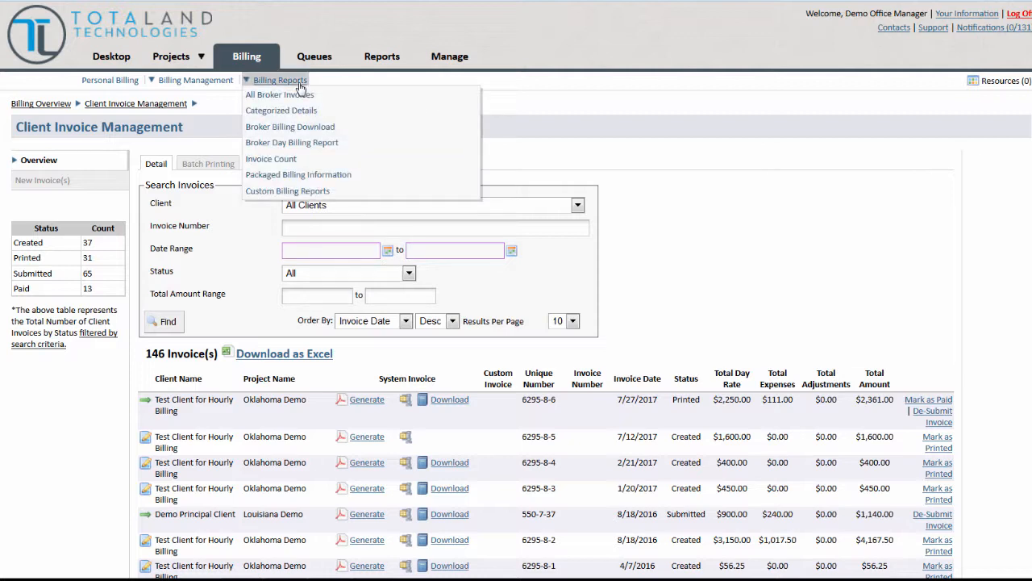